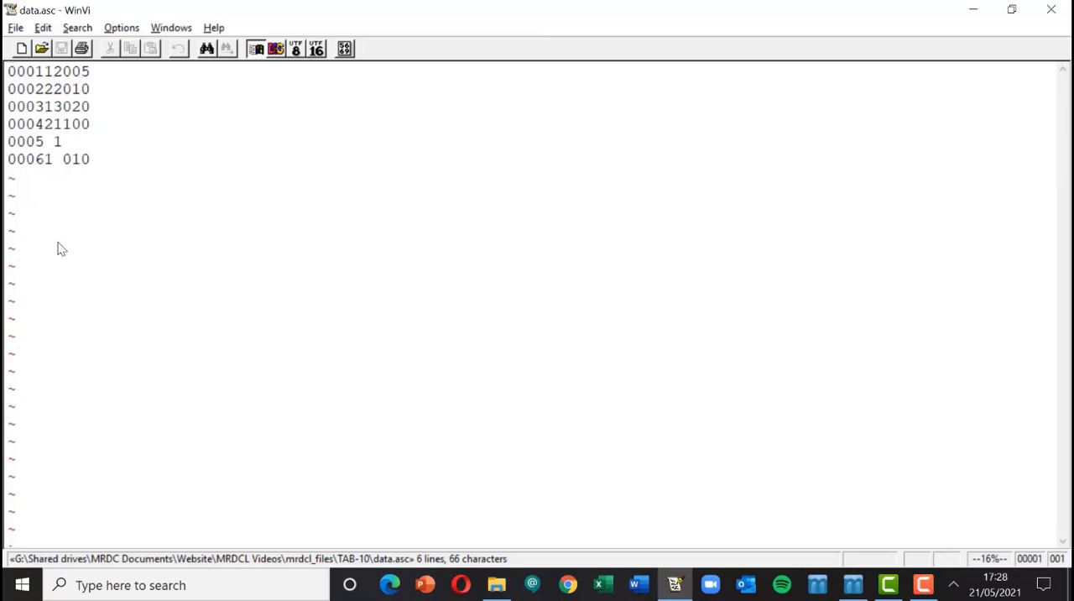
# Step: Highlight the gender and age codes in a data.asc record, clear it, and switch windows
pyautogui.click(10, 70)
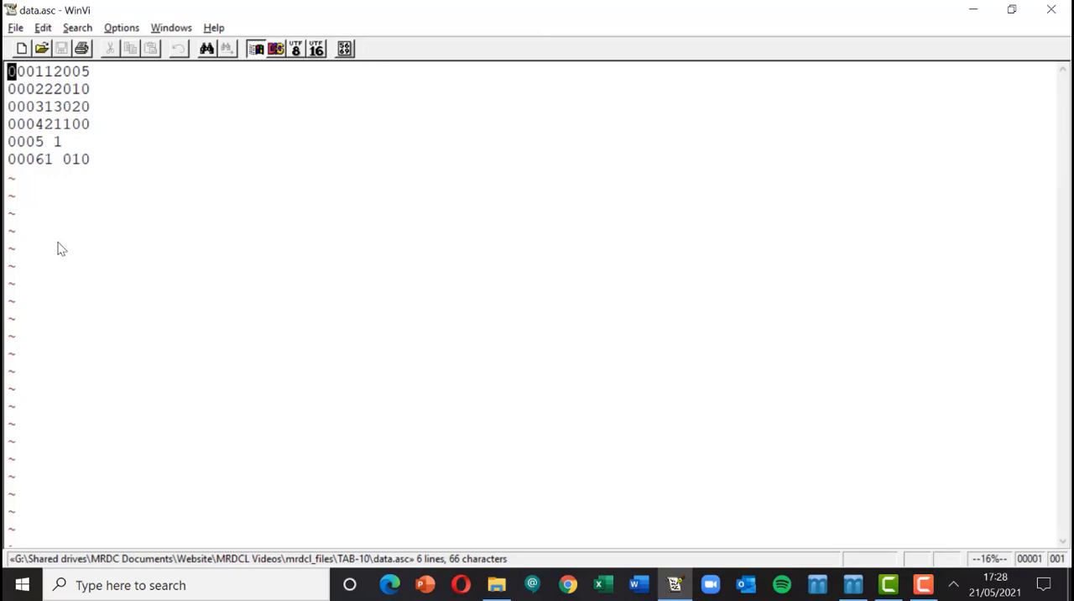
pyautogui.moveTo(8, 71); pyautogui.dragTo(61, 71)
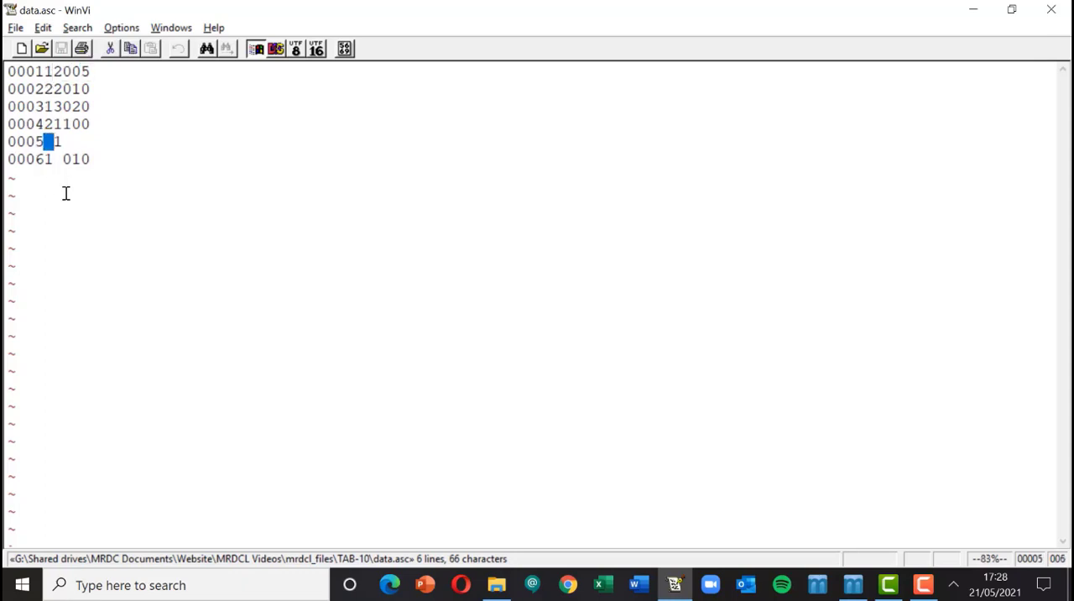
pyautogui.moveTo(54, 161)
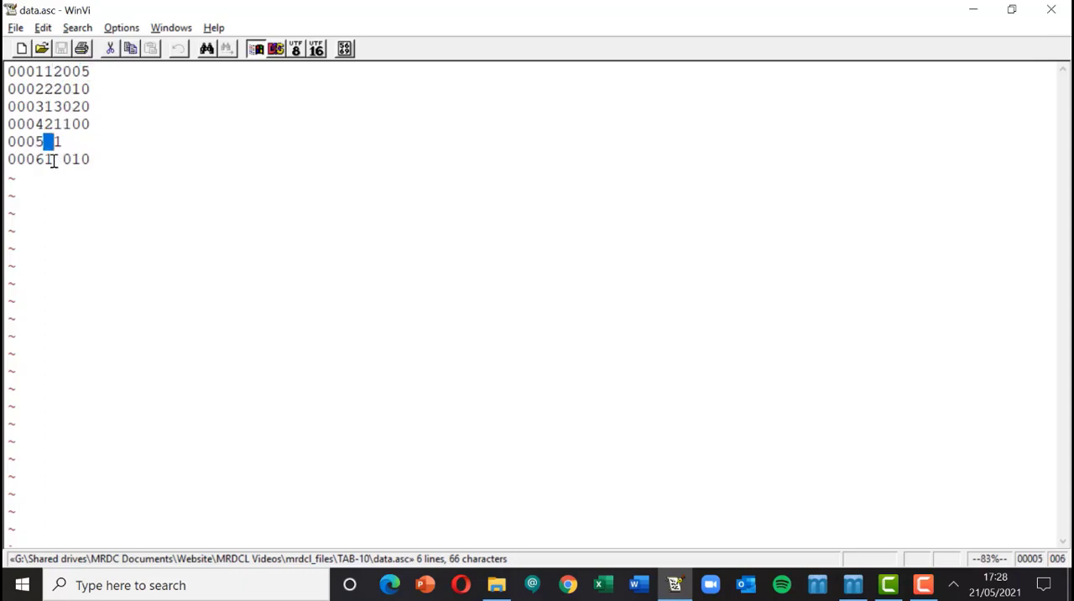
pyautogui.click(57, 160)
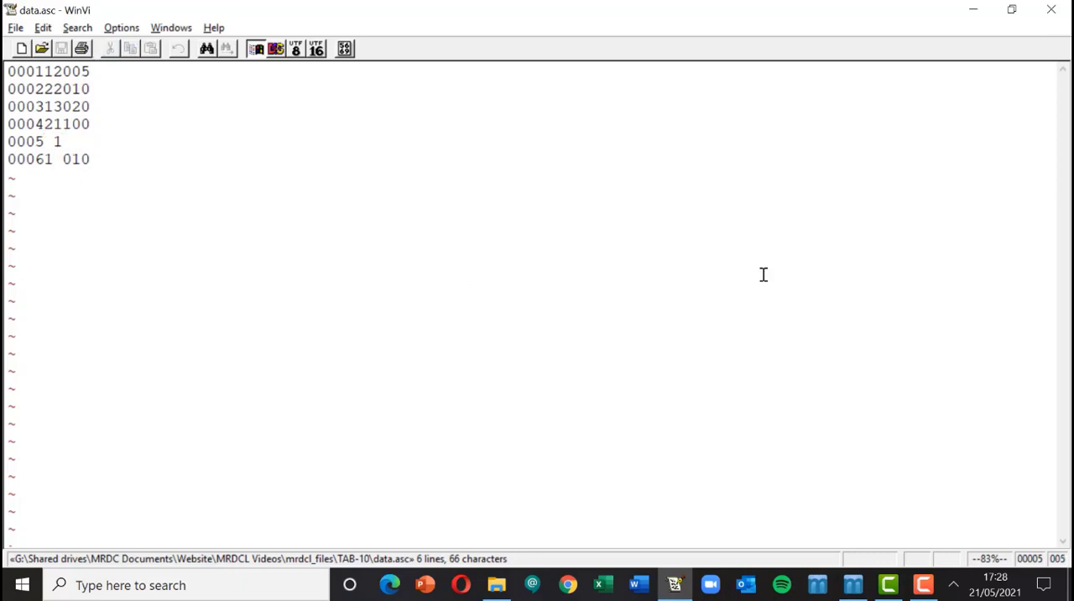
pyautogui.press('alt+tab')
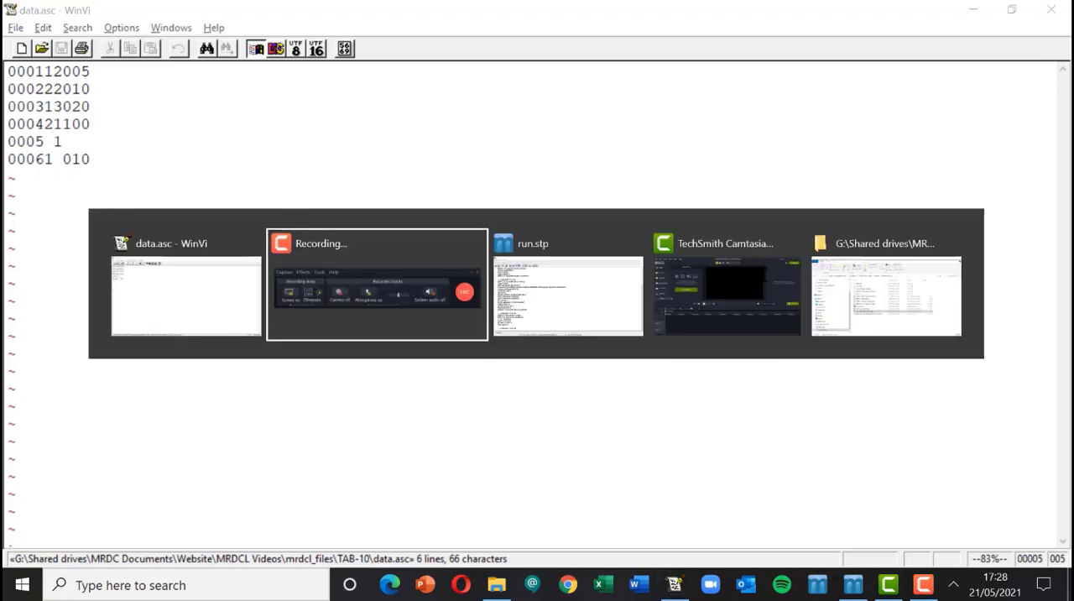
# Step: Choose the run.stp script window from the window switcher
pyautogui.click(567, 294)
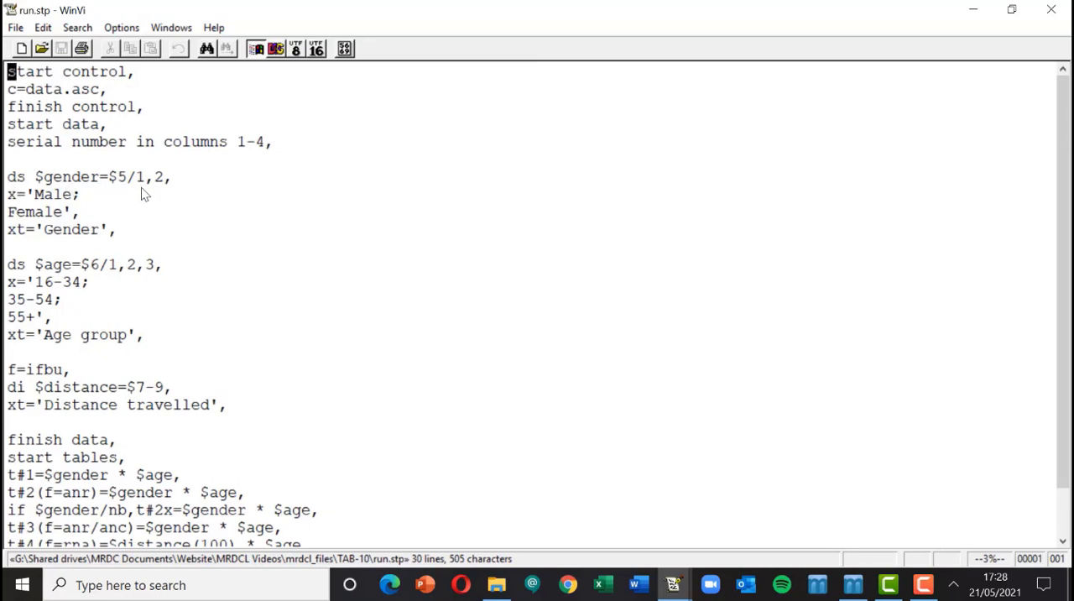
pyautogui.moveTo(183, 182)
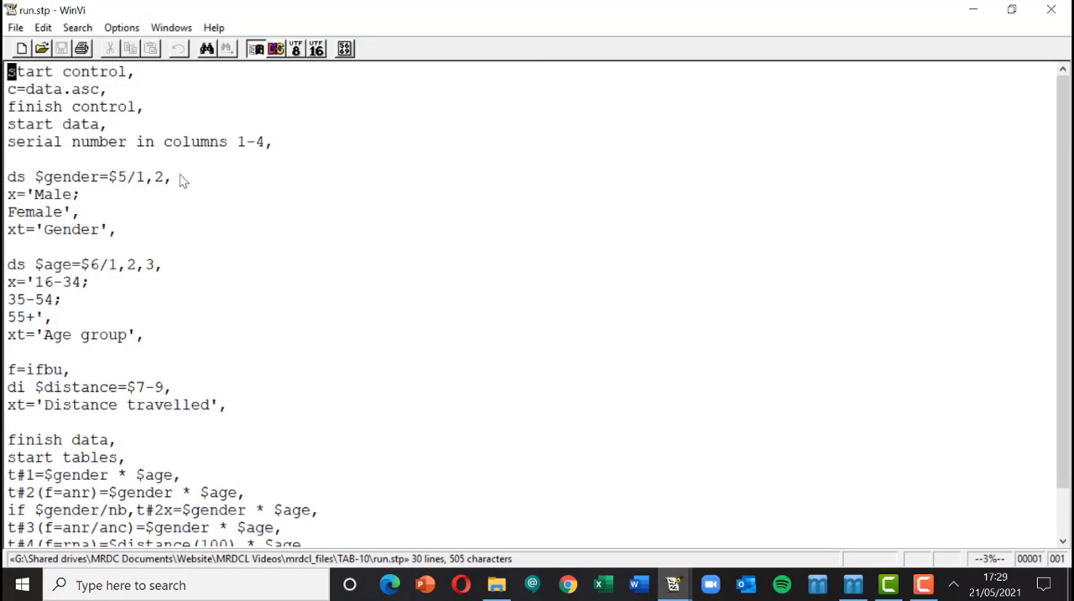
pyautogui.moveTo(177, 184)
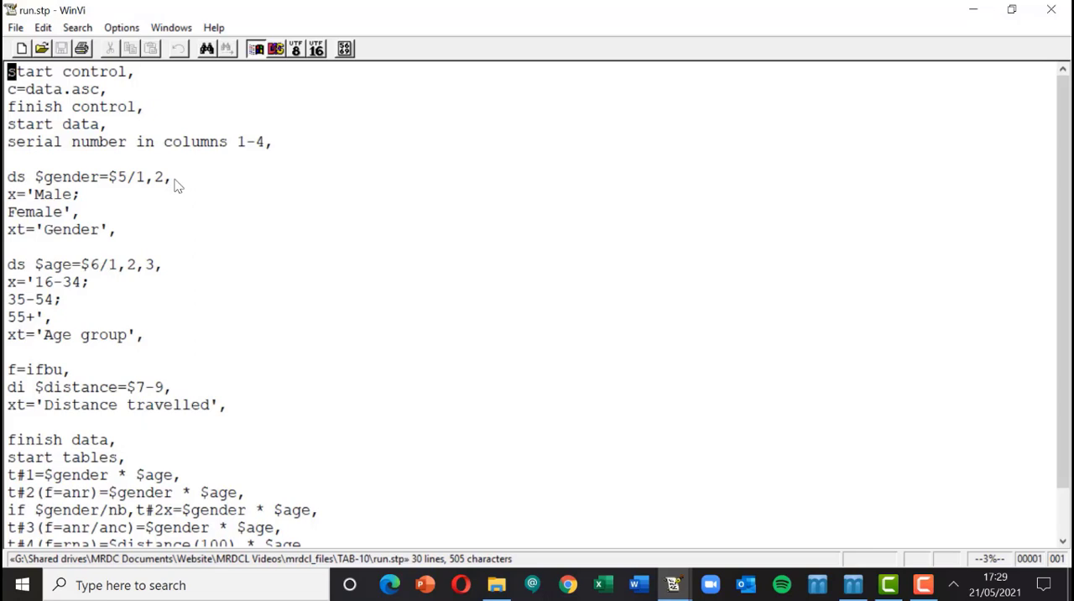
pyautogui.moveTo(137, 196)
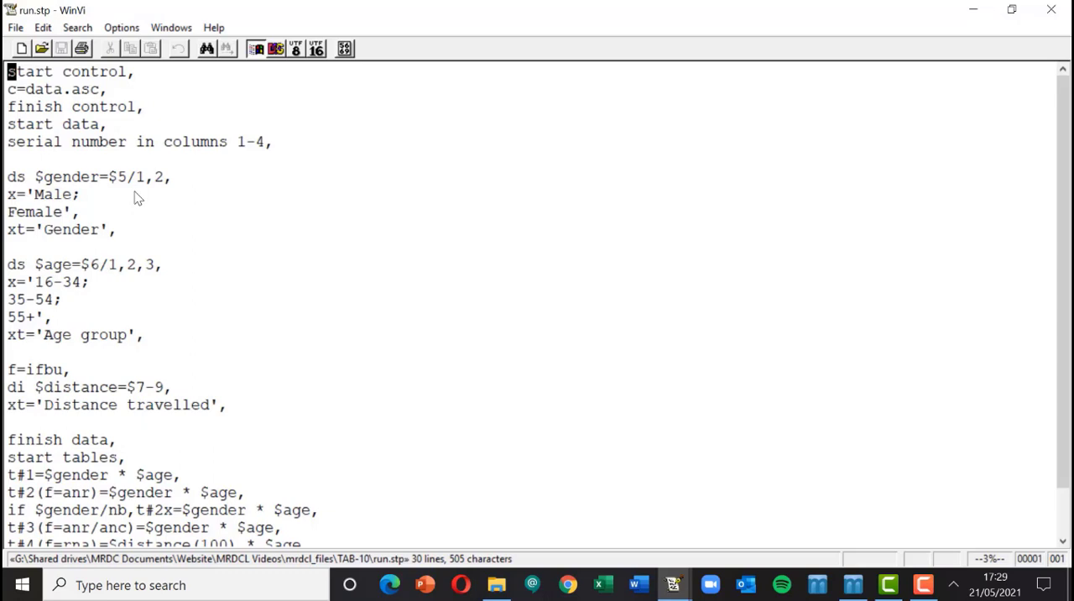
pyautogui.moveTo(156, 168)
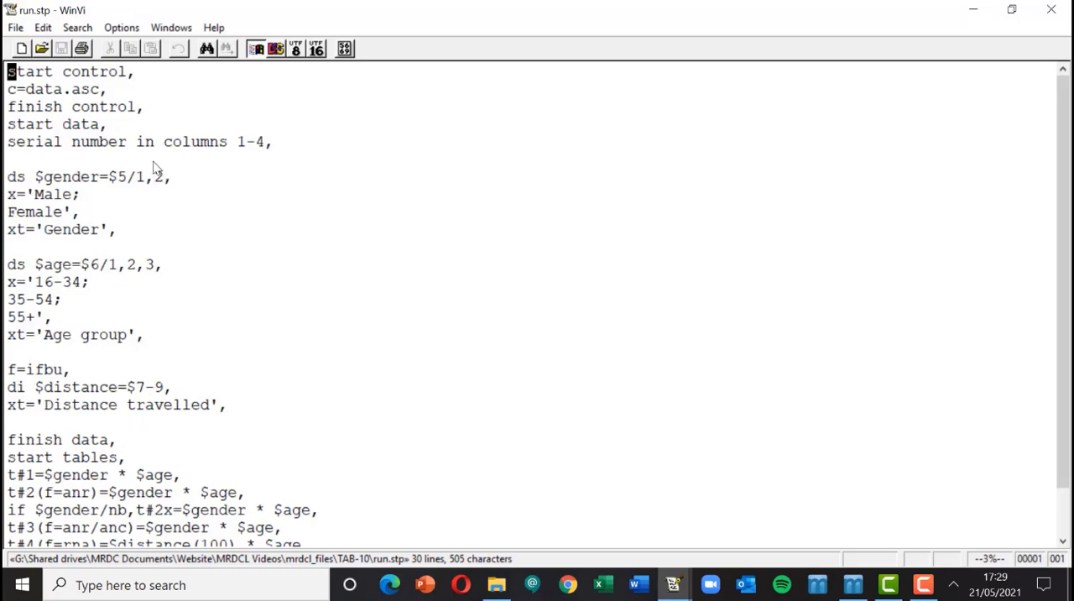
pyautogui.moveTo(136, 193)
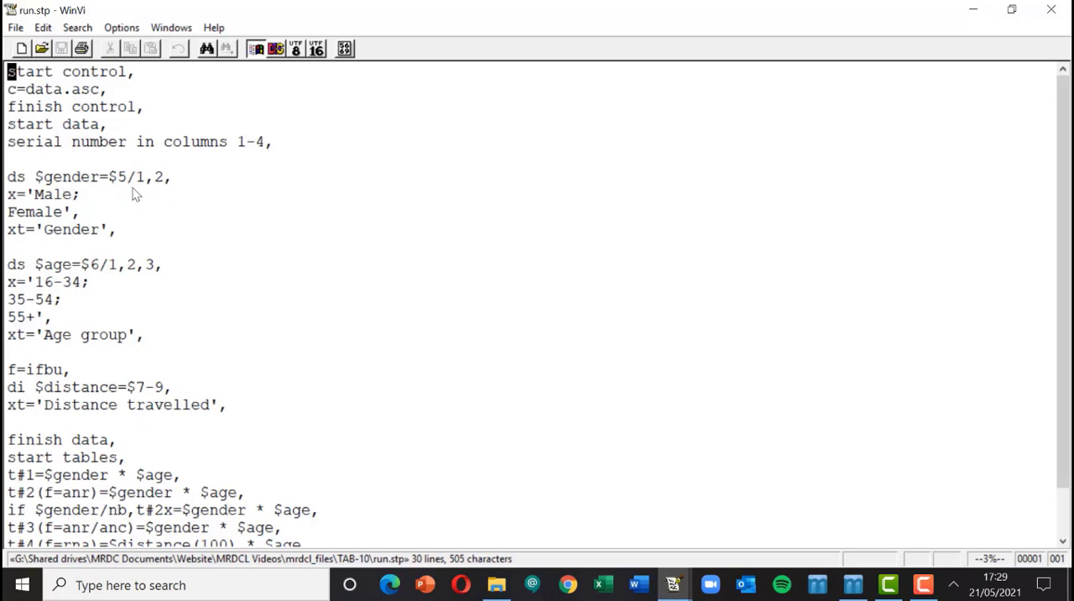
pyautogui.moveTo(97, 226)
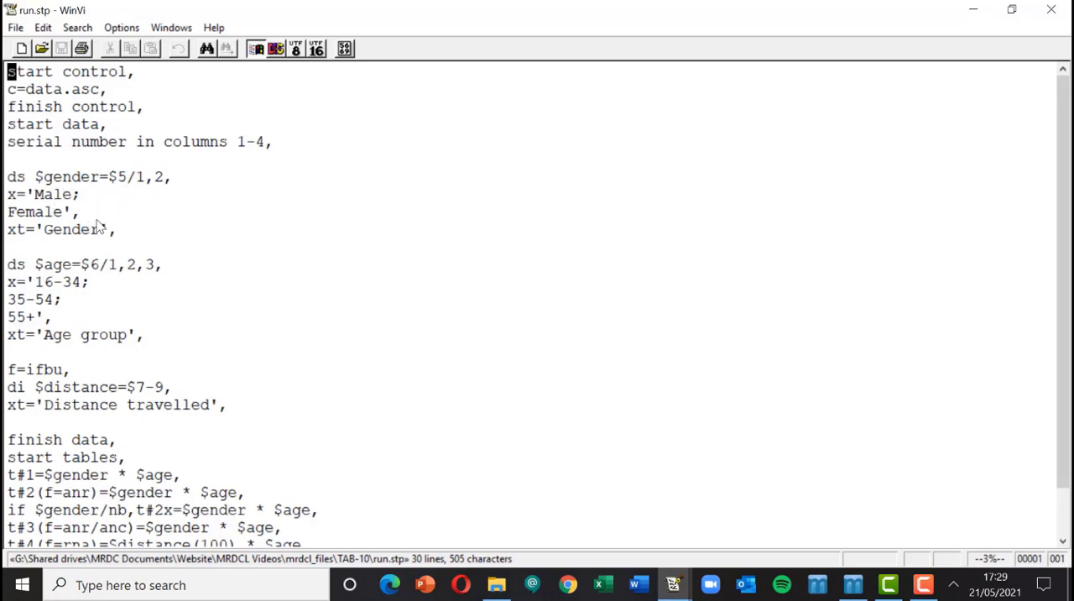
pyautogui.moveTo(141, 282)
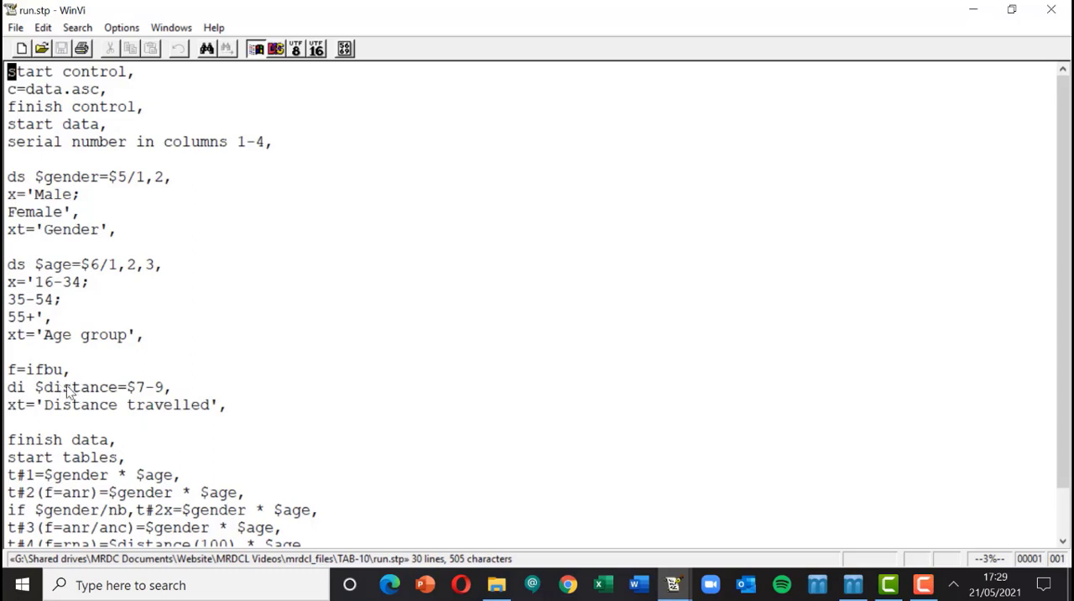
pyautogui.moveTo(121, 394)
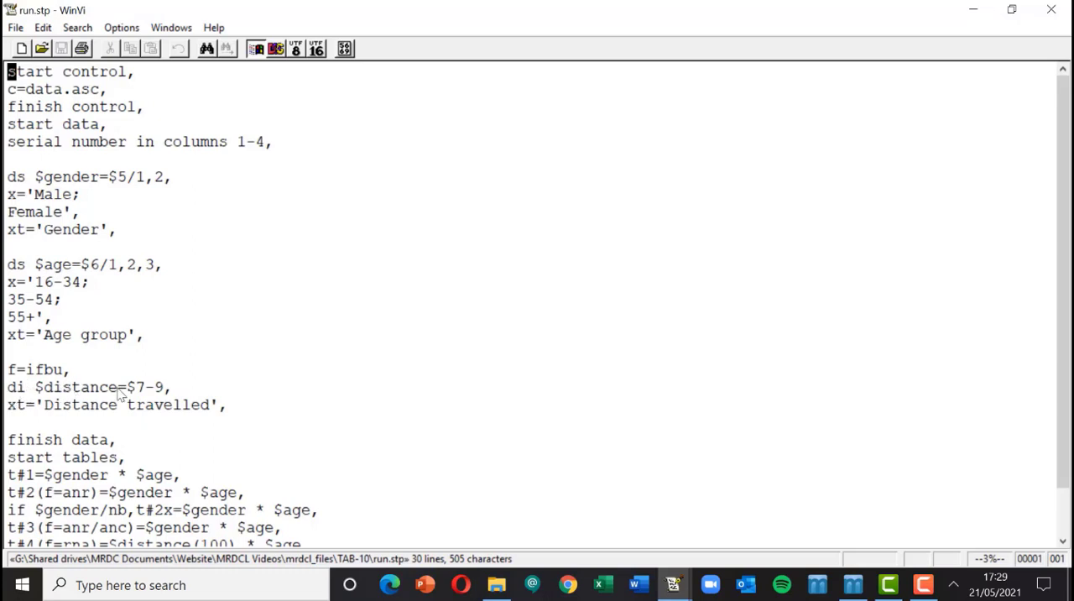
pyautogui.moveTo(165, 403)
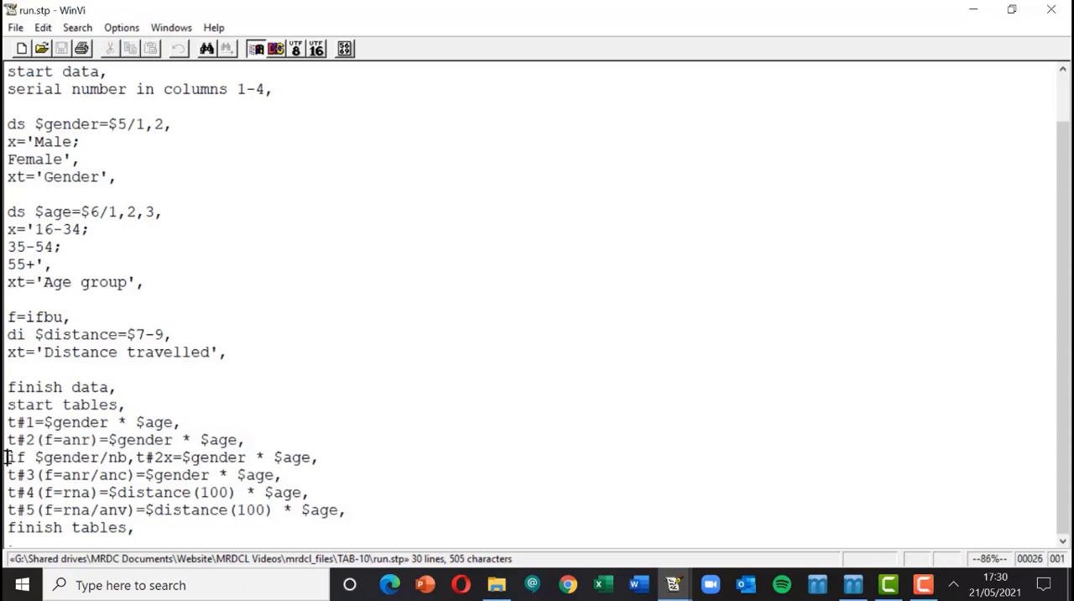
pyautogui.moveTo(142, 457)
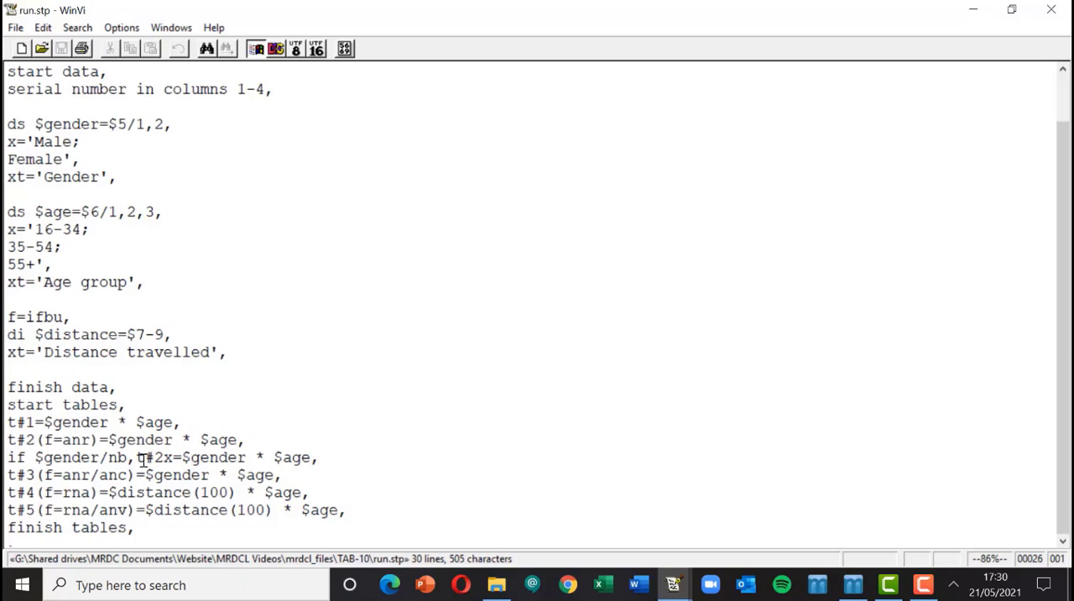
pyautogui.tripleClick(160, 457)
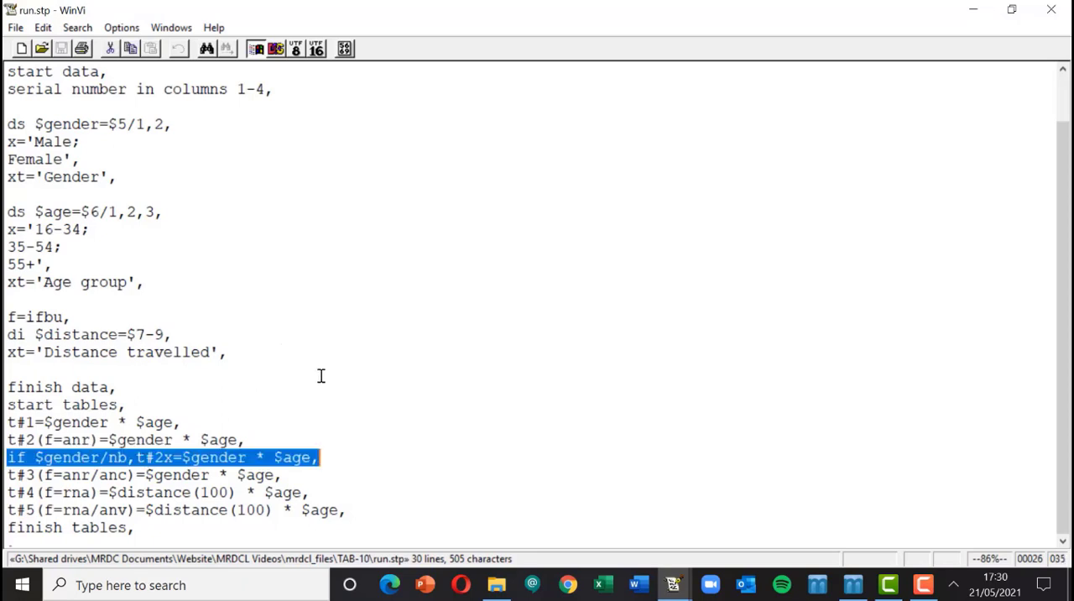
pyautogui.moveTo(59, 473)
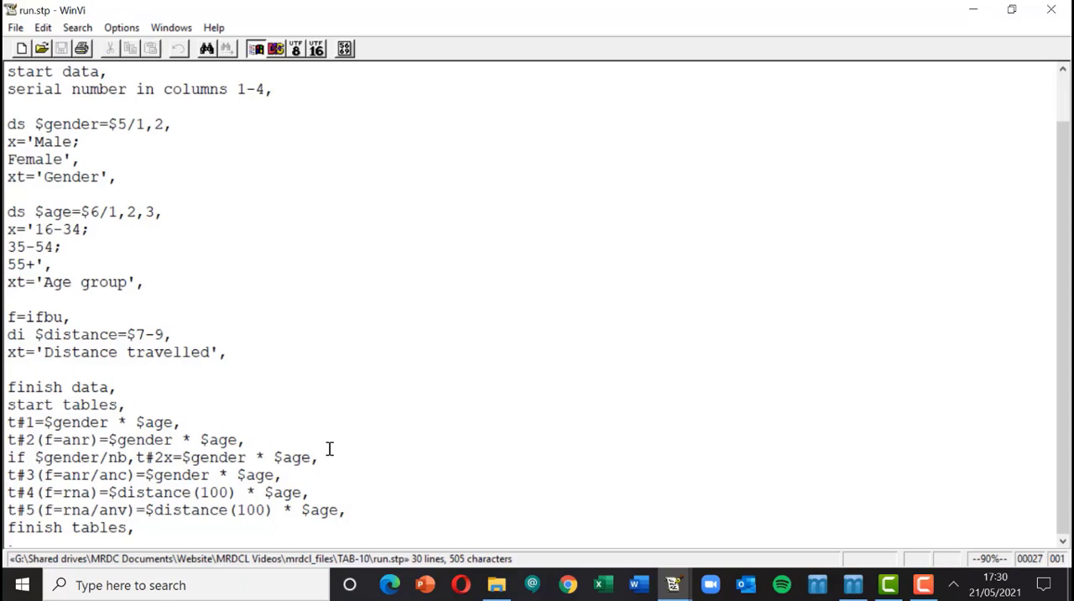
pyautogui.tripleClick(143, 474)
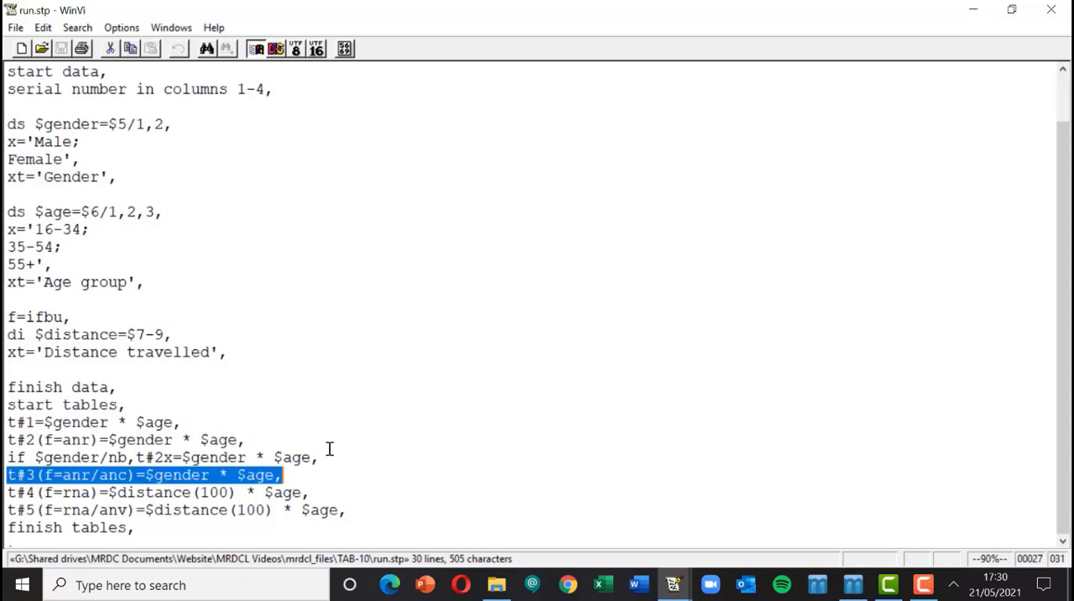
pyautogui.moveTo(106, 492)
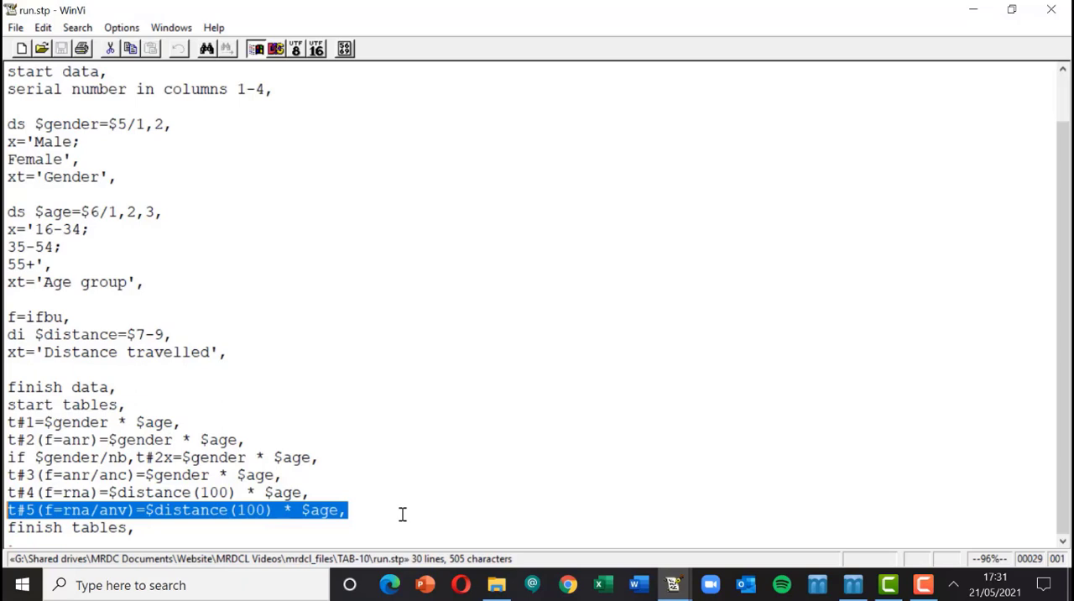
pyautogui.moveTo(218, 534)
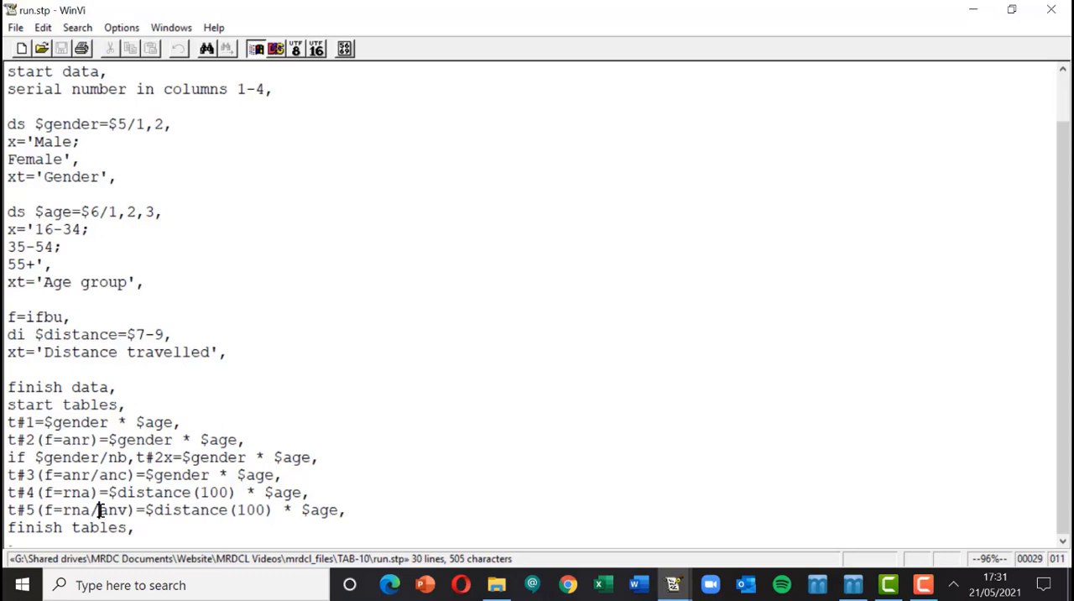
pyautogui.doubleClick(112, 510)
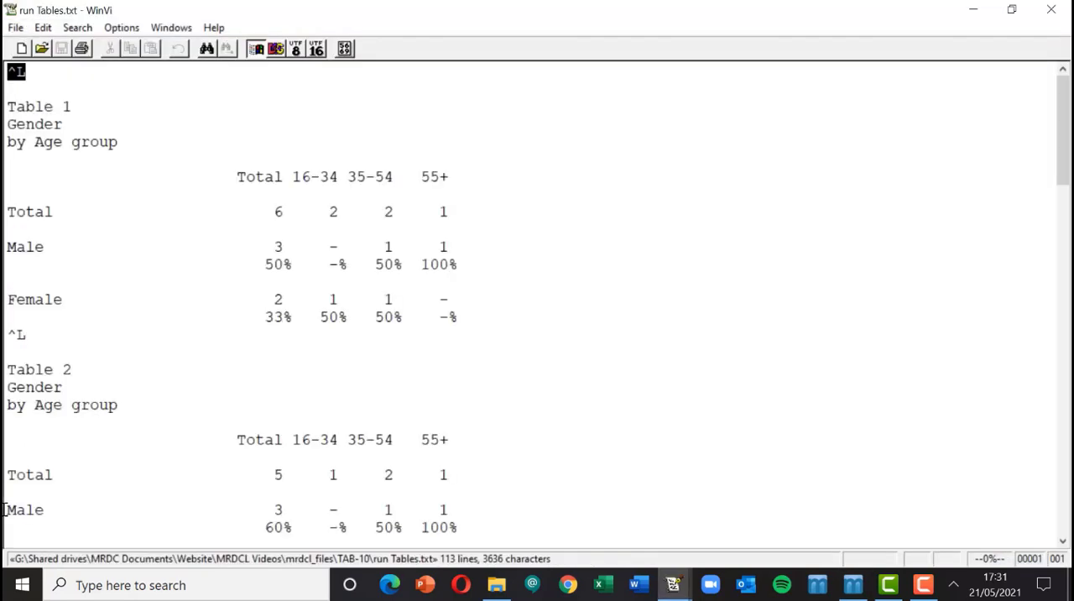
pyautogui.moveTo(304, 220)
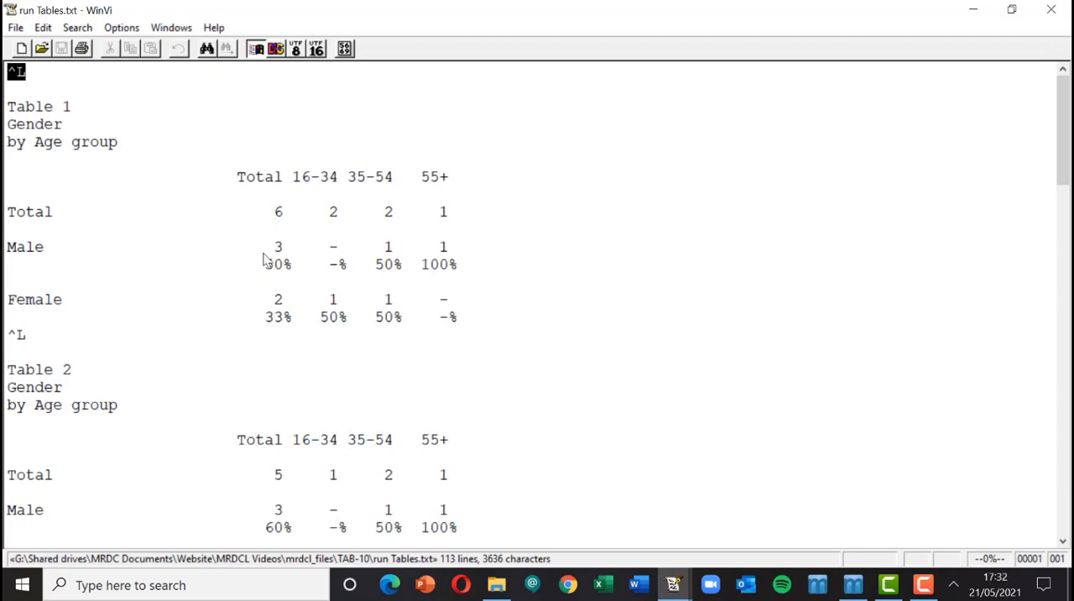
pyautogui.moveTo(366, 226)
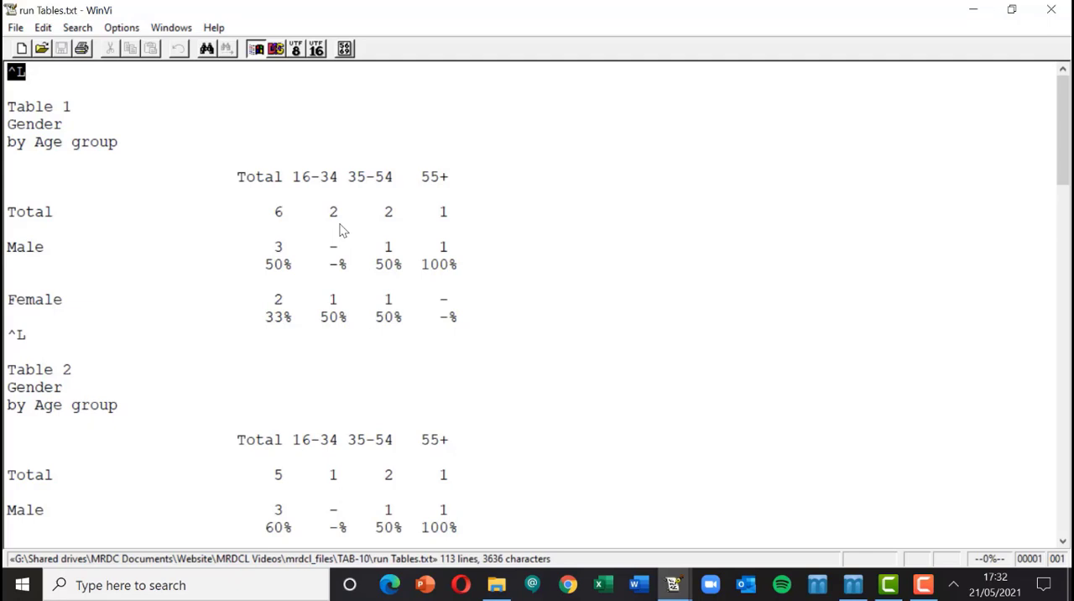
pyautogui.moveTo(386, 279)
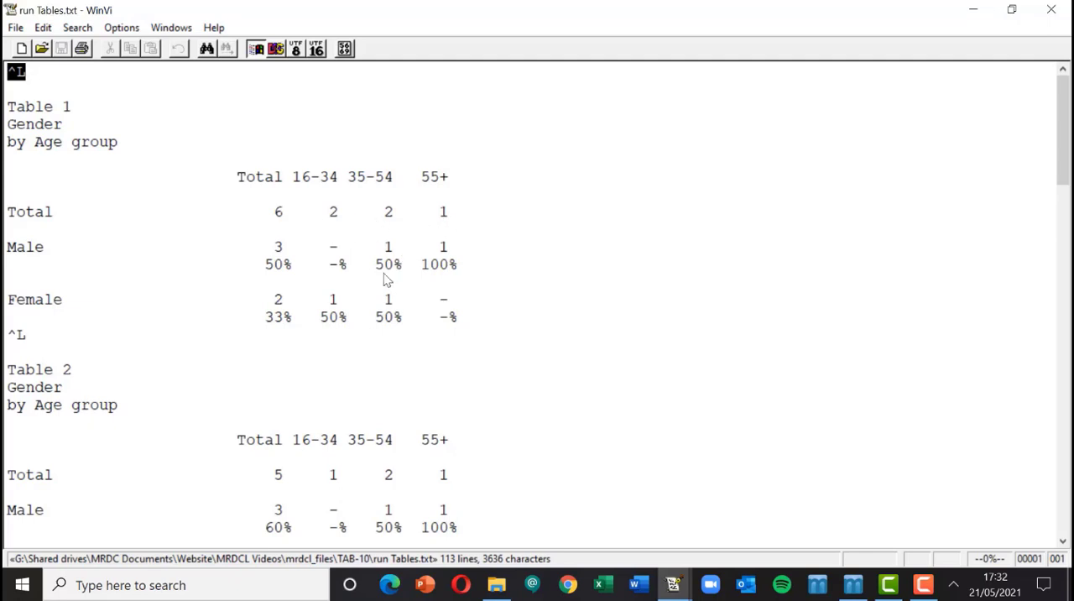
pyautogui.moveTo(403, 262)
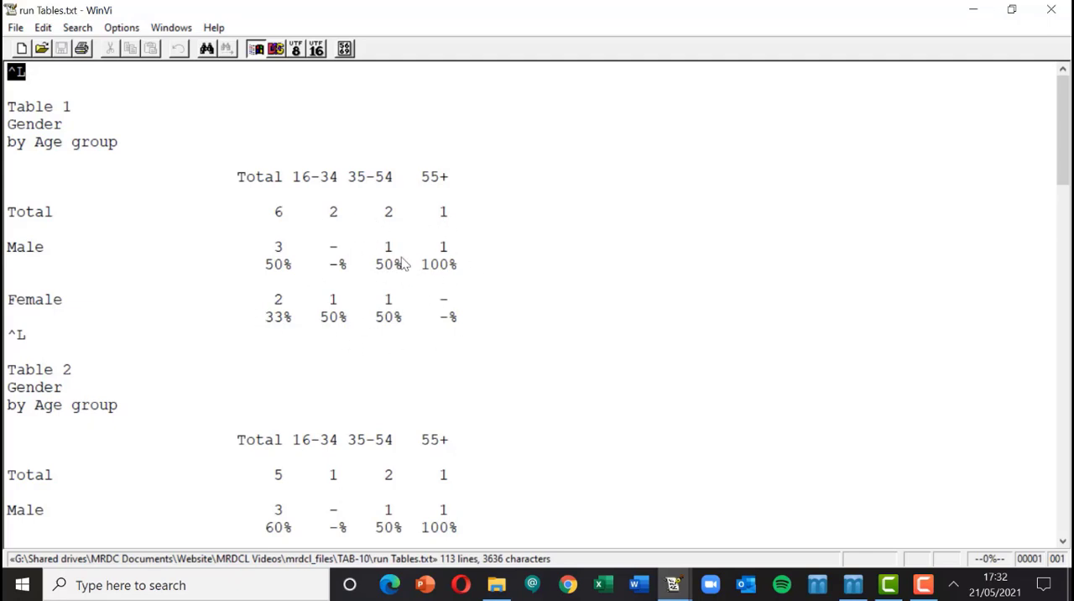
pyautogui.moveTo(485, 223)
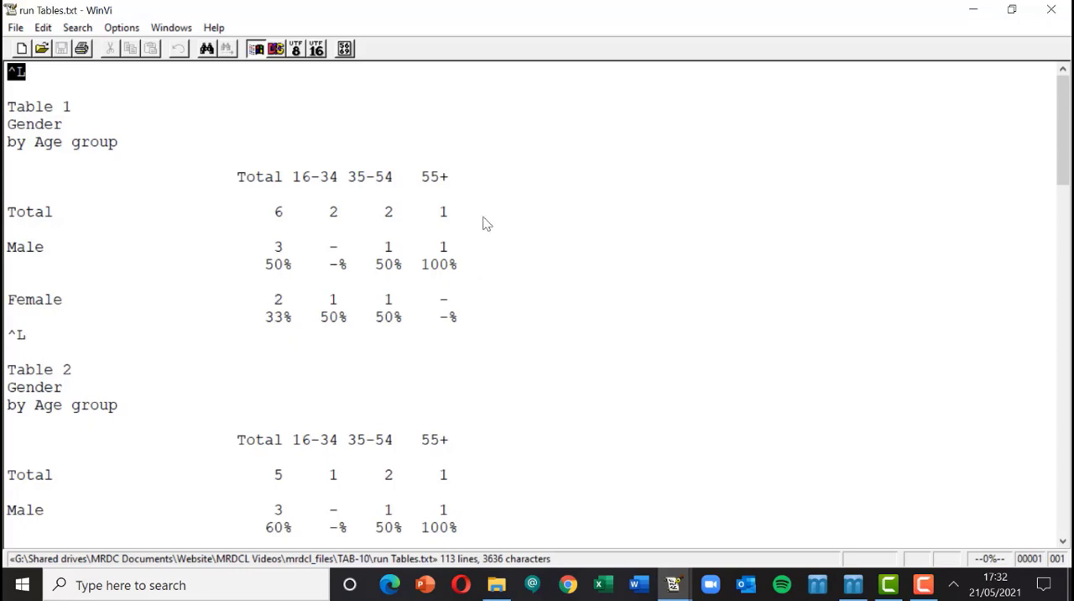
pyautogui.moveTo(229, 359)
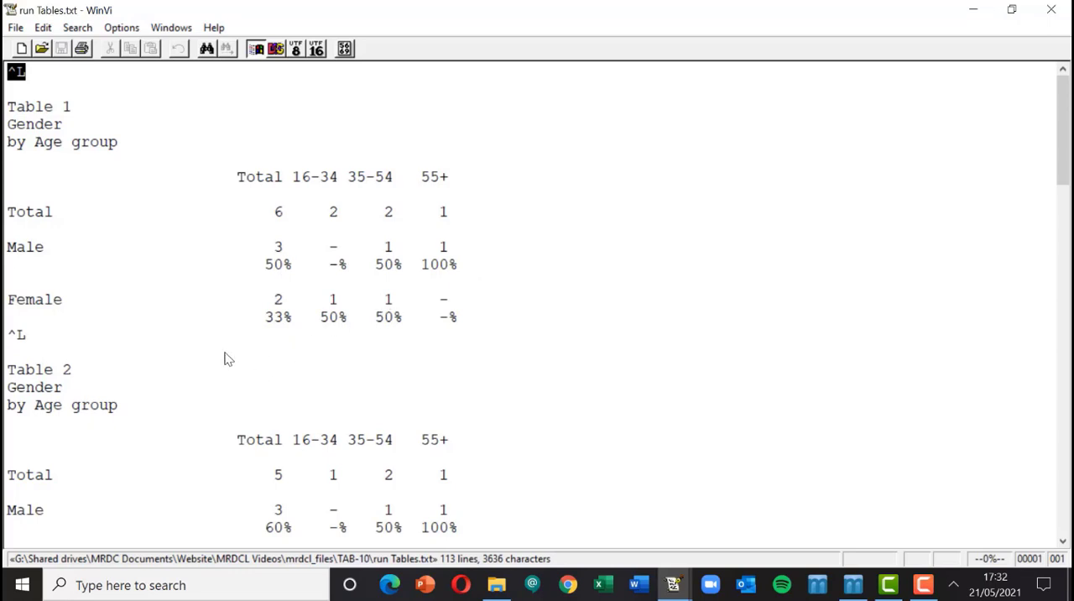
pyautogui.scroll(-3)
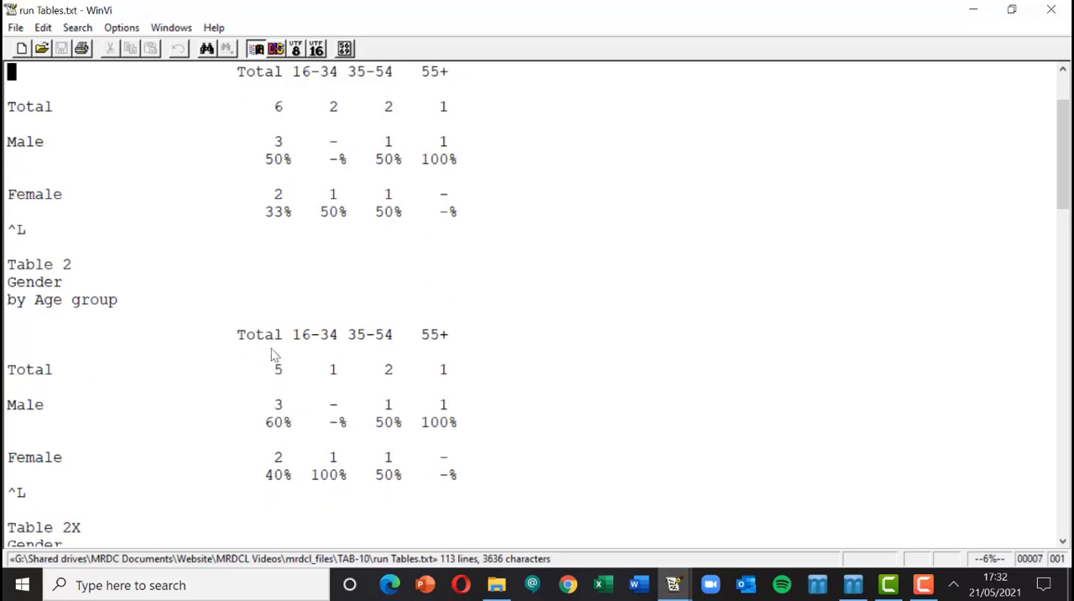
pyautogui.moveTo(282, 342)
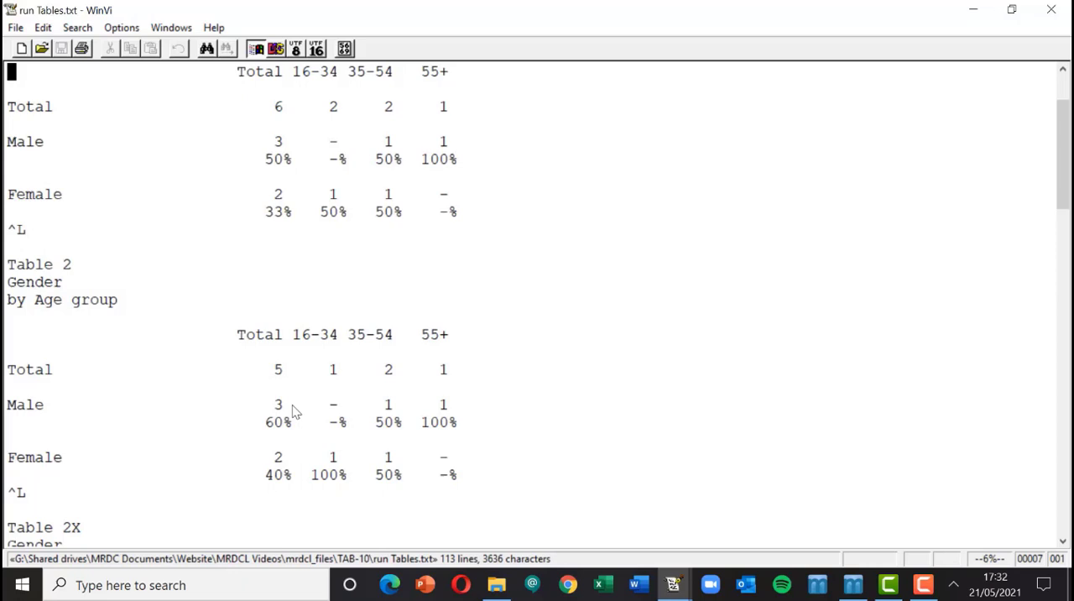
pyautogui.scroll(-3)
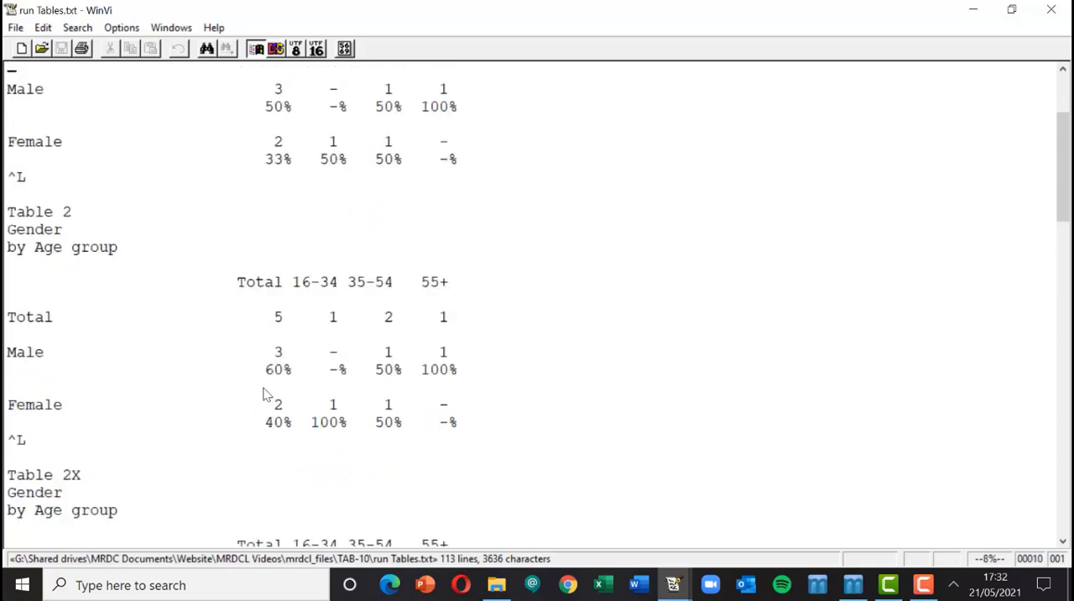
pyautogui.scroll(-3)
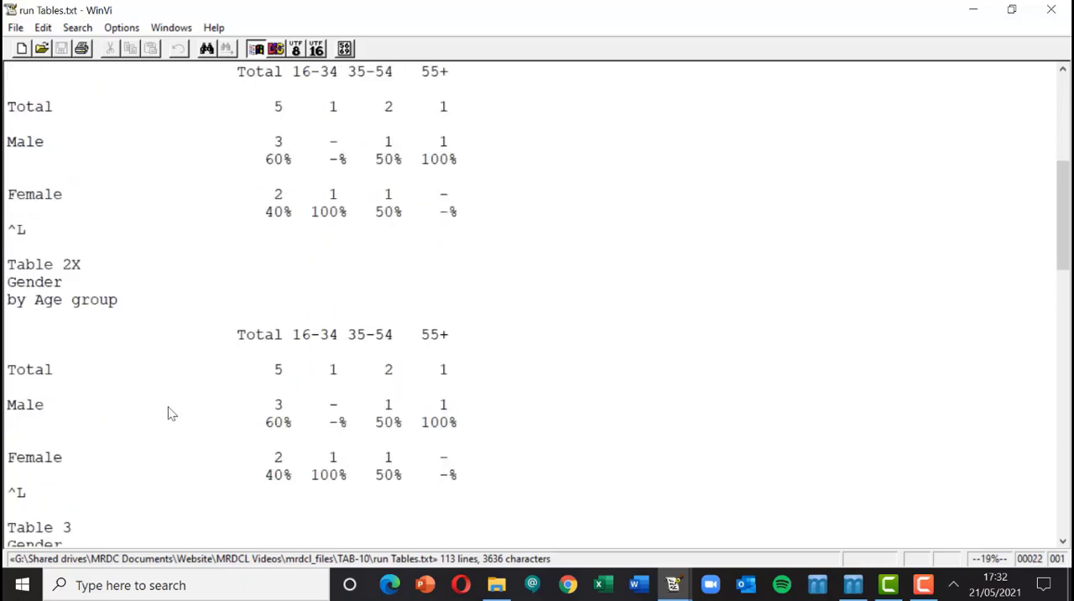
pyautogui.moveTo(283, 366)
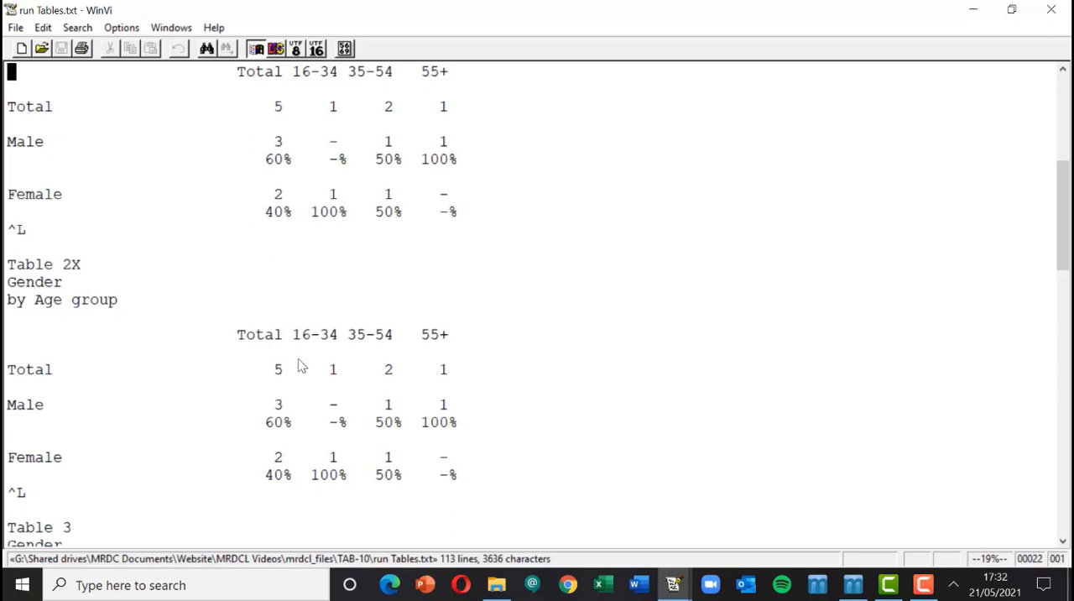
pyautogui.scroll(-3)
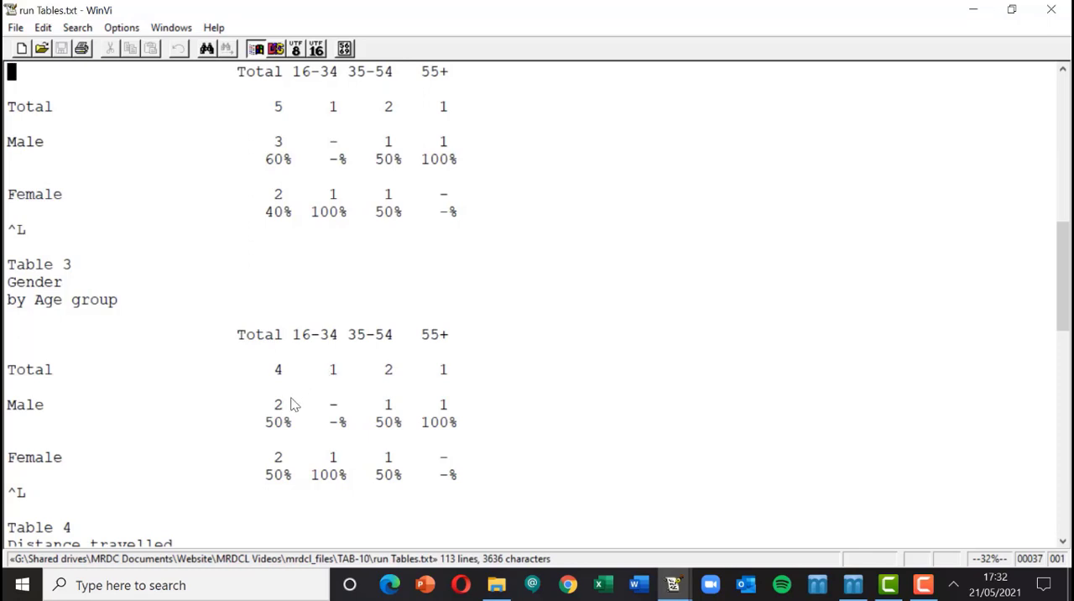
pyautogui.moveTo(272, 487)
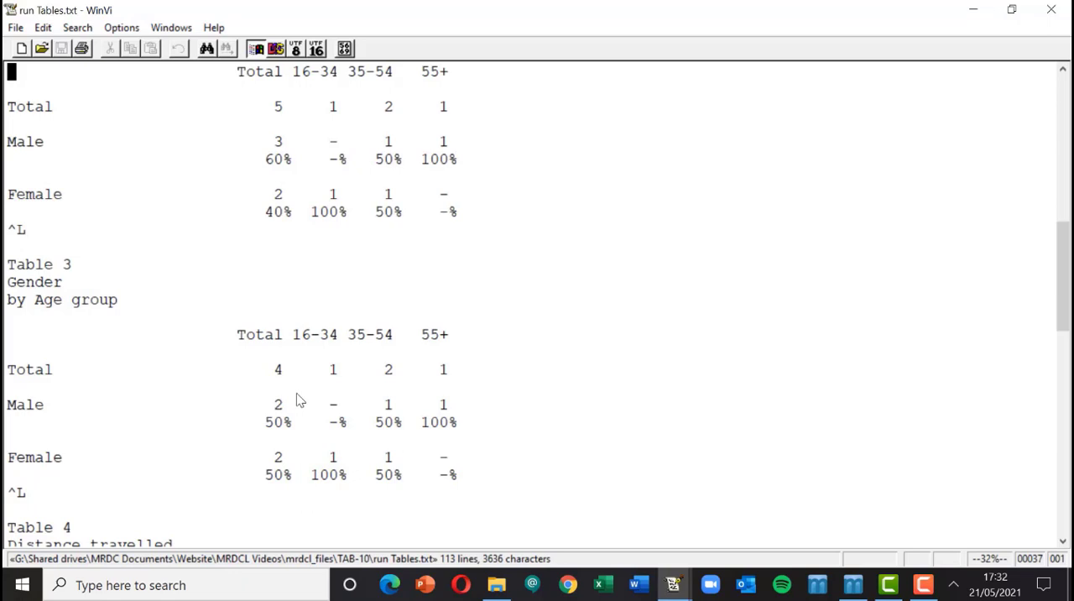
pyautogui.moveTo(397, 435)
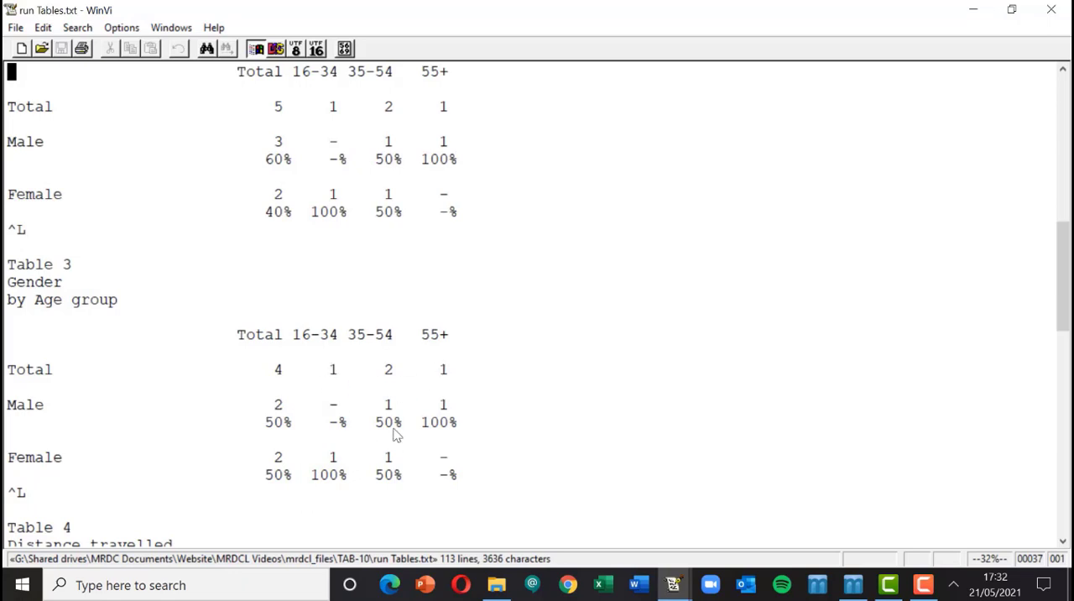
pyautogui.moveTo(410, 400)
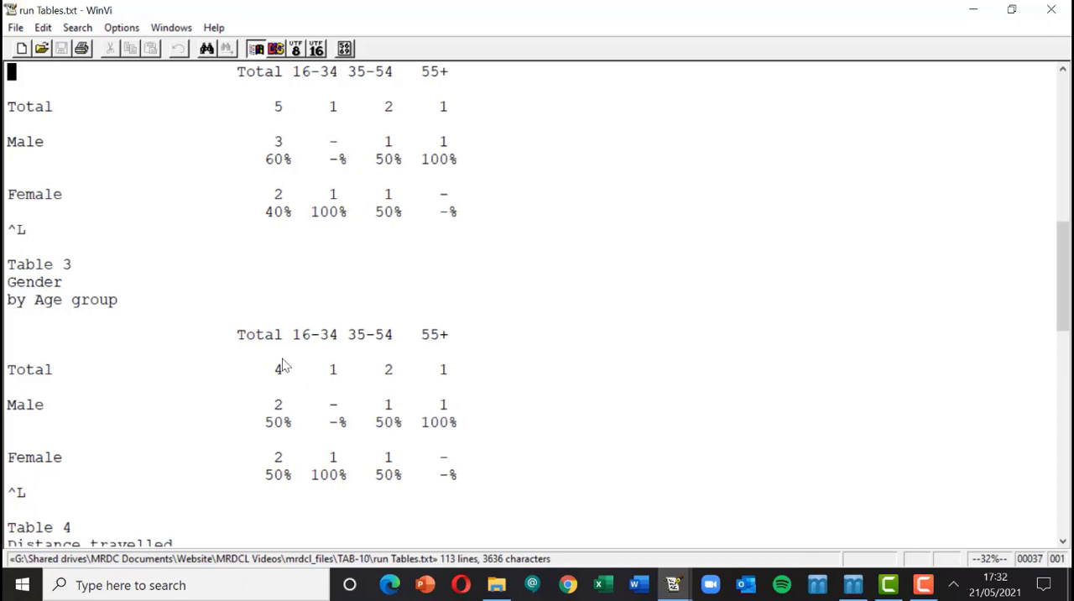
pyautogui.scroll(-3)
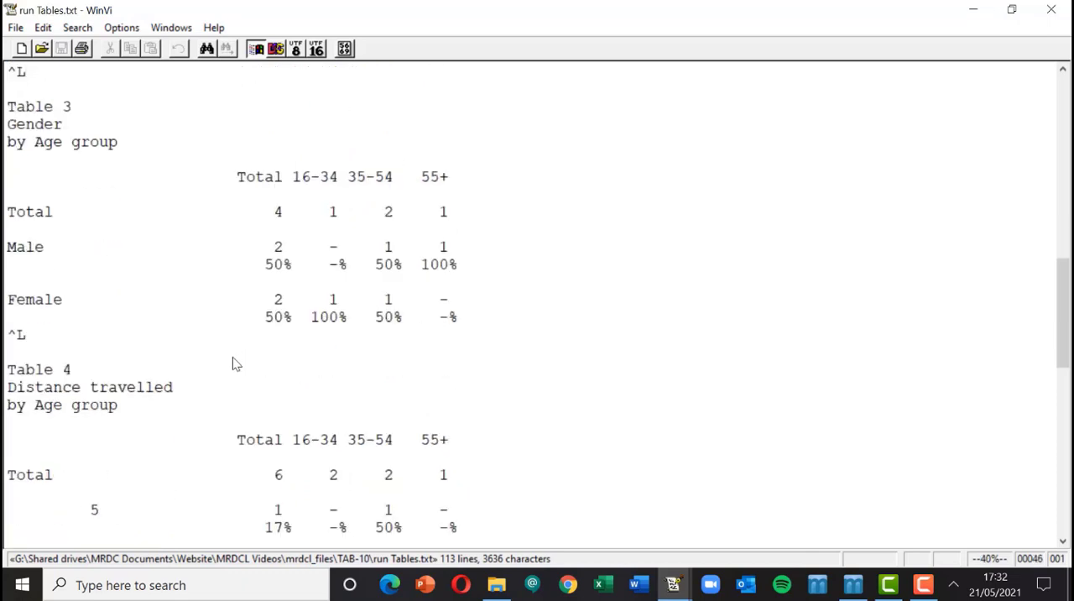
pyautogui.scroll(-3)
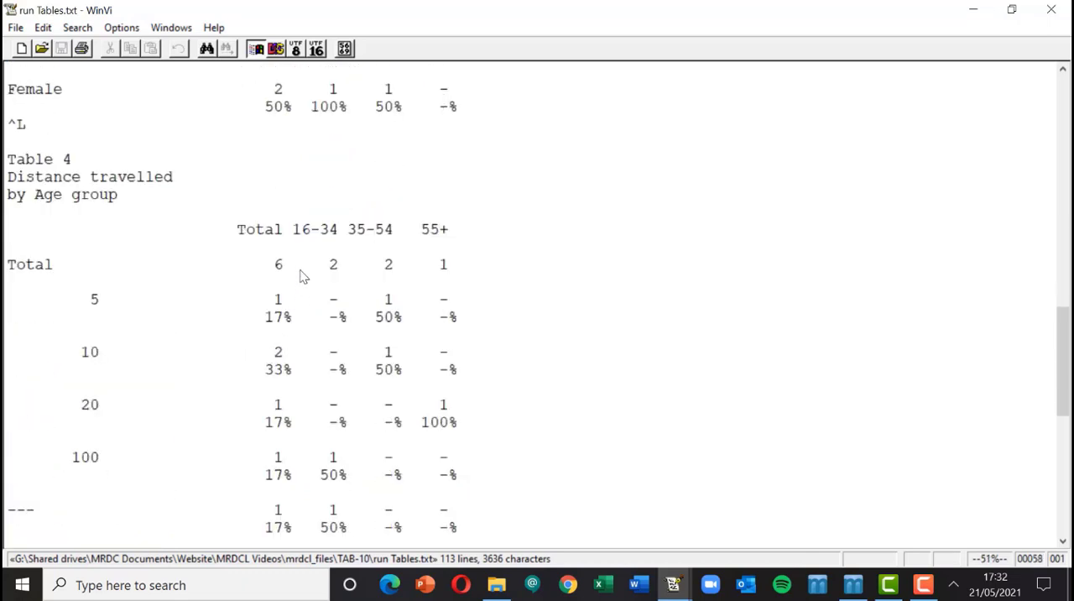
pyautogui.moveTo(288, 267)
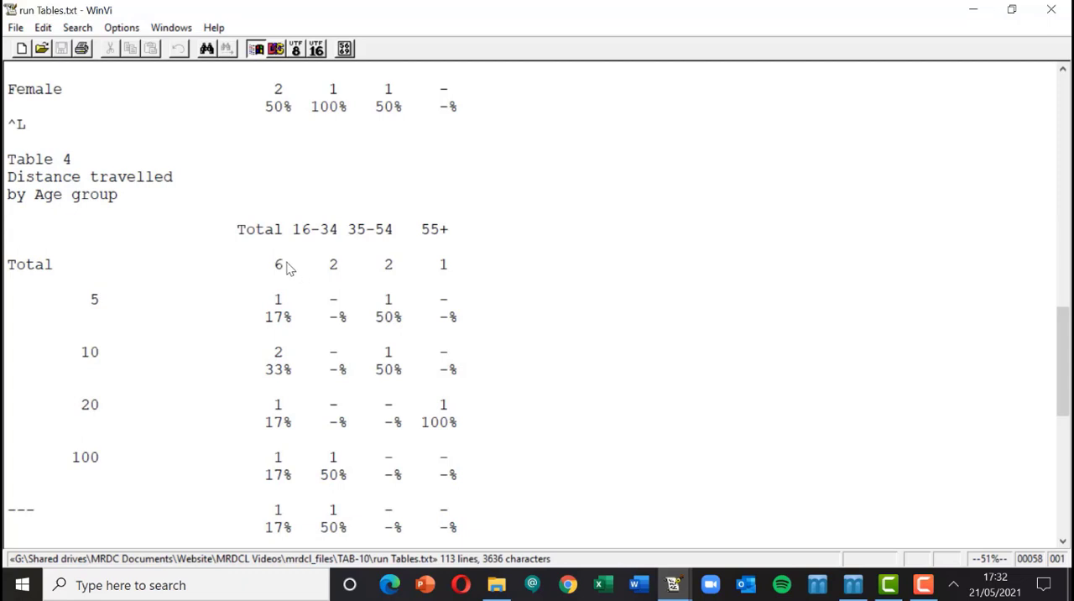
pyautogui.scroll(-3)
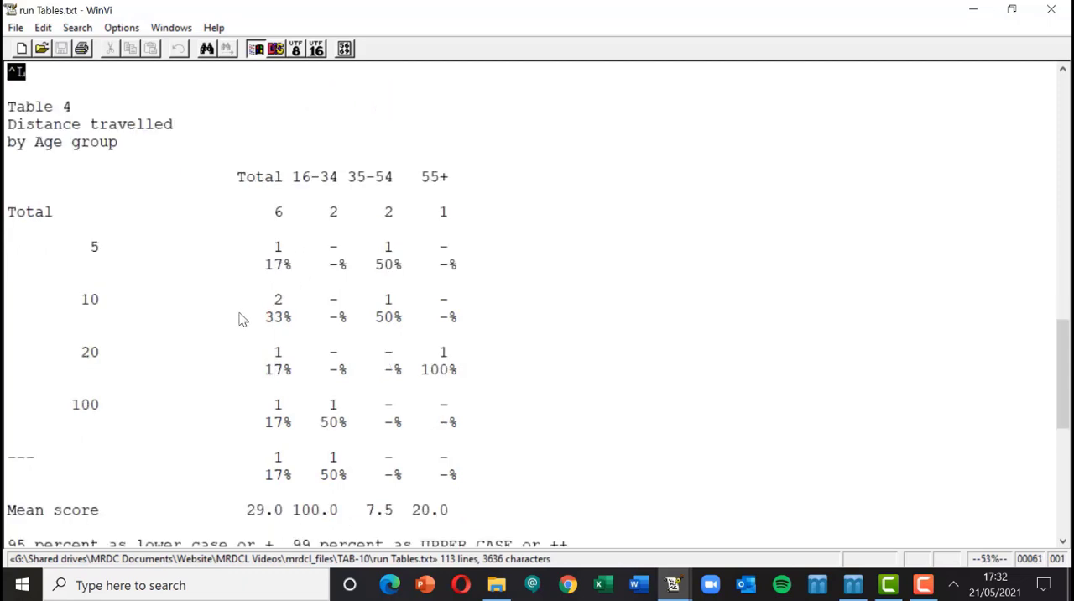
pyautogui.moveTo(100, 453)
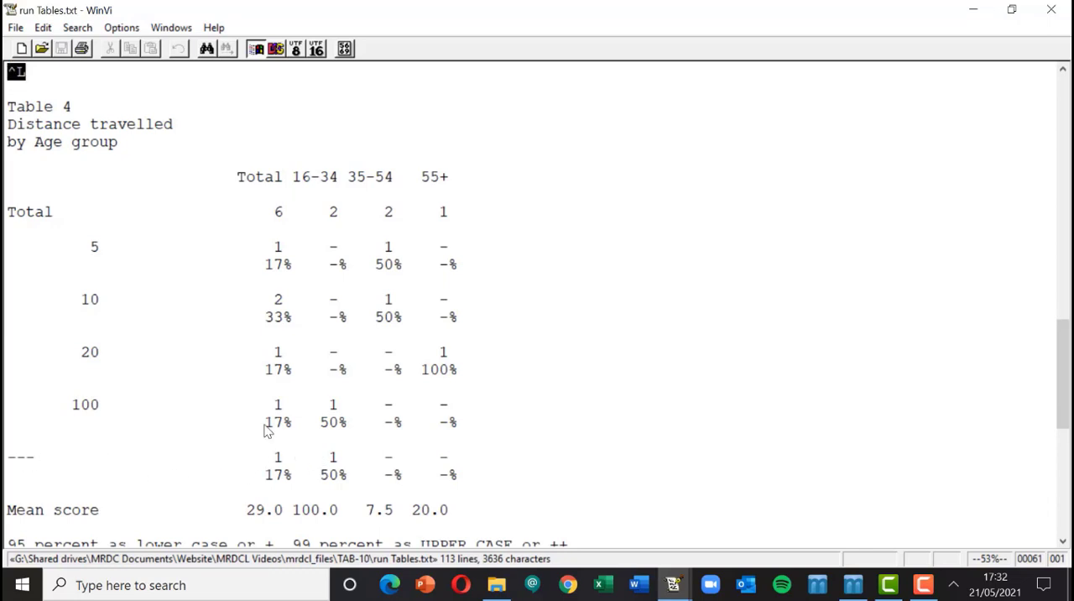
pyautogui.scroll(-3)
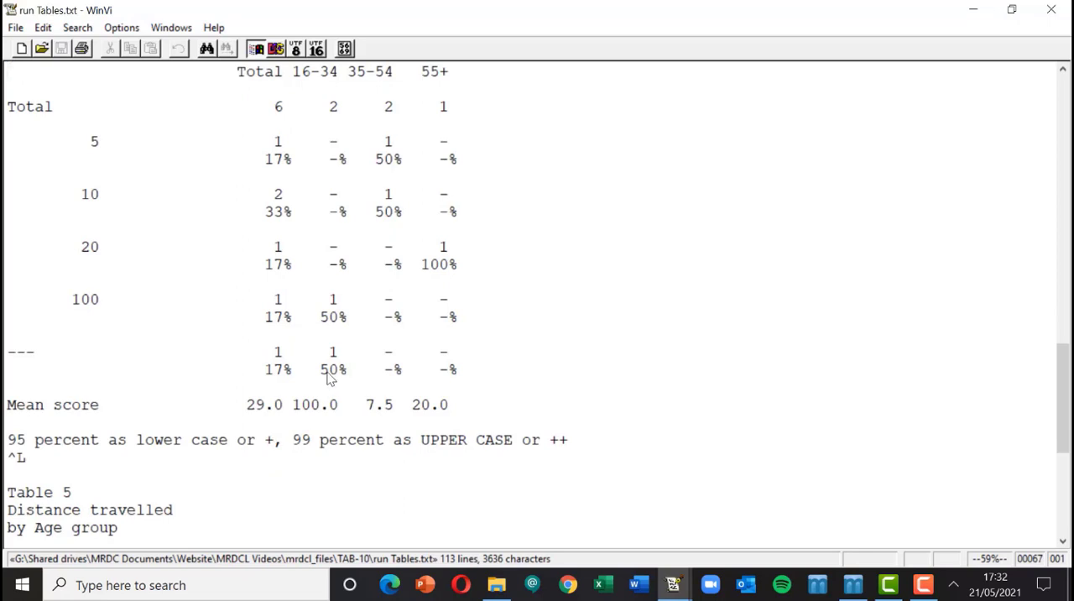
# Step: Read through Table 5 to the end, then leave run Tables.txt for the MRDCL run window
pyautogui.scroll(-3)
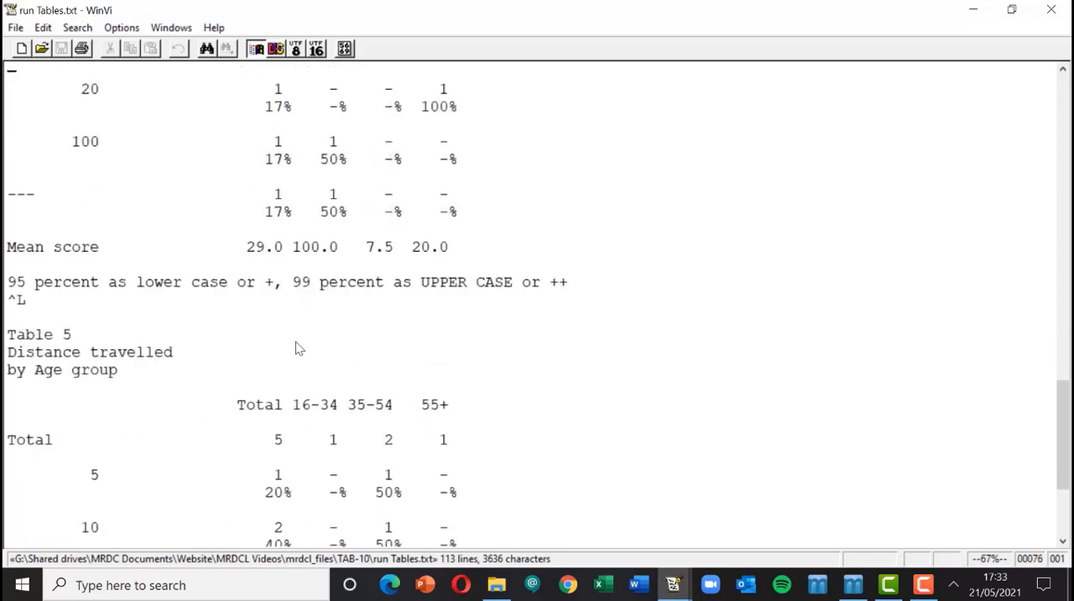
pyautogui.scroll(-3)
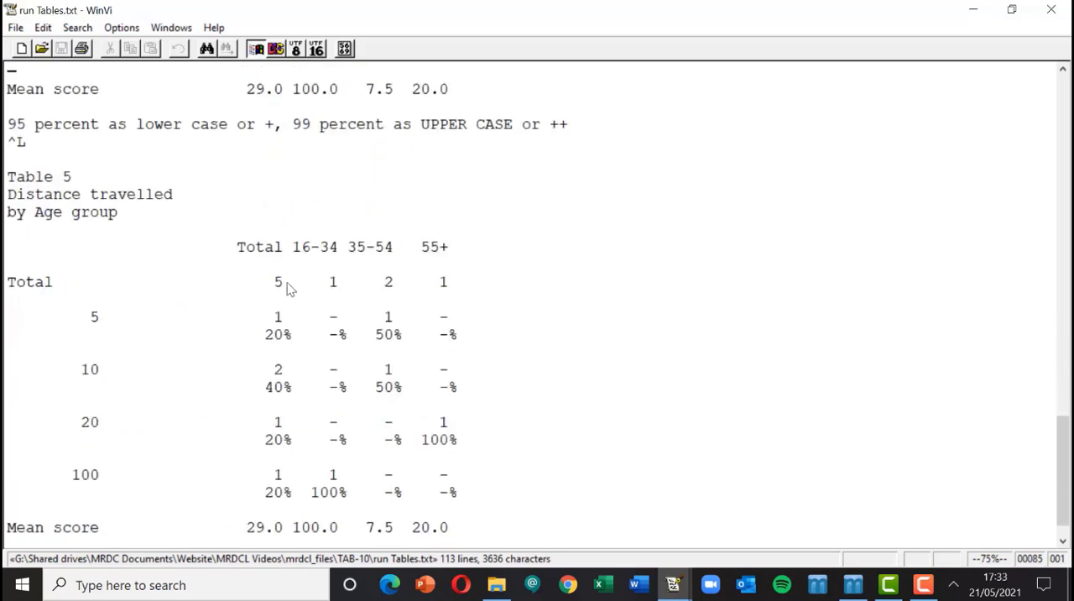
pyautogui.moveTo(227, 345)
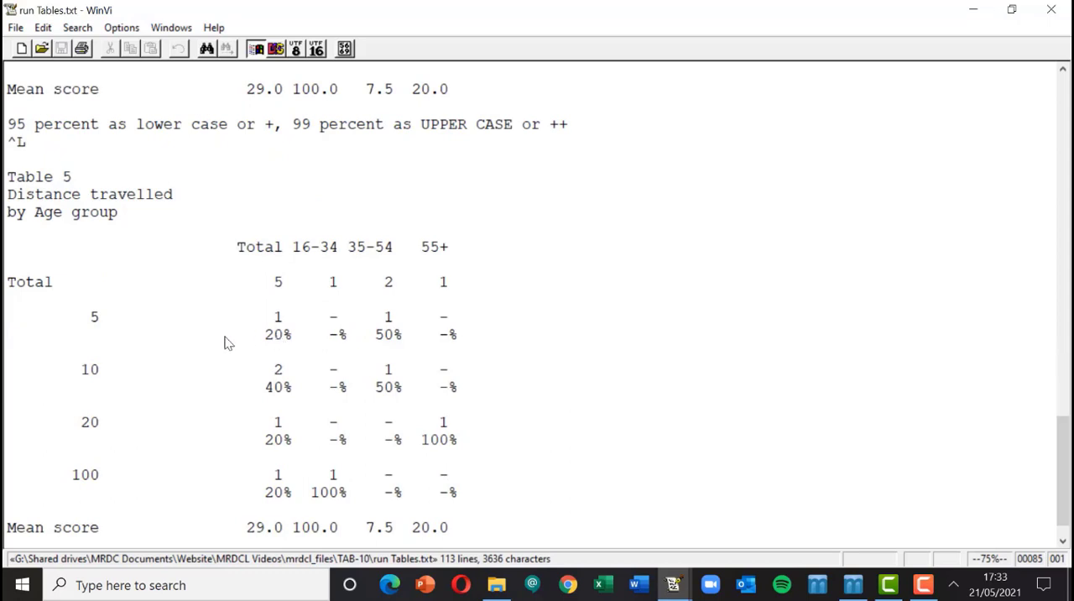
pyautogui.moveTo(325, 363)
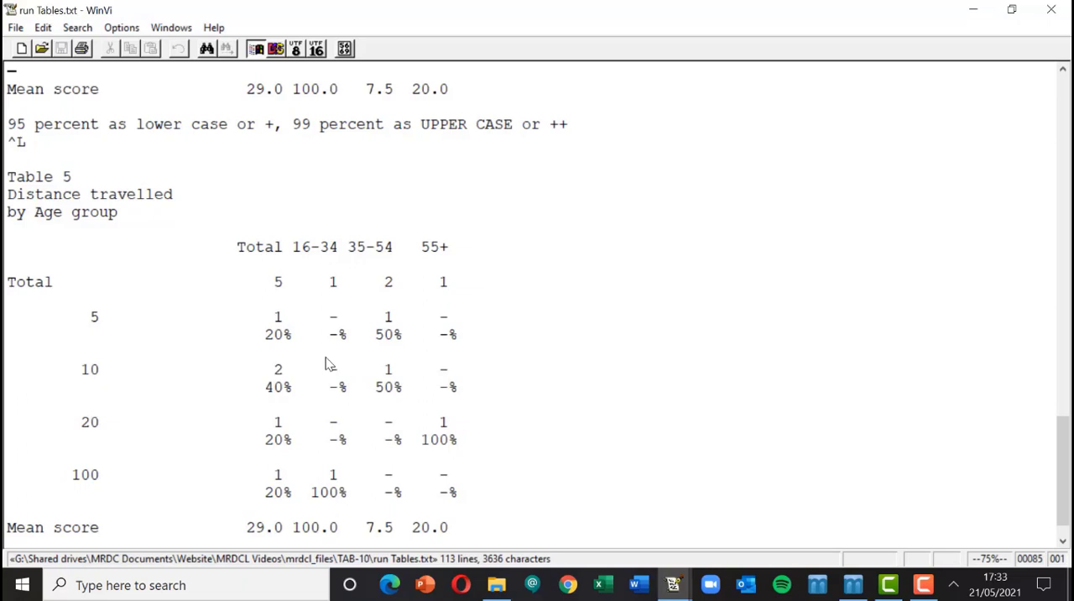
pyautogui.scroll(-3)
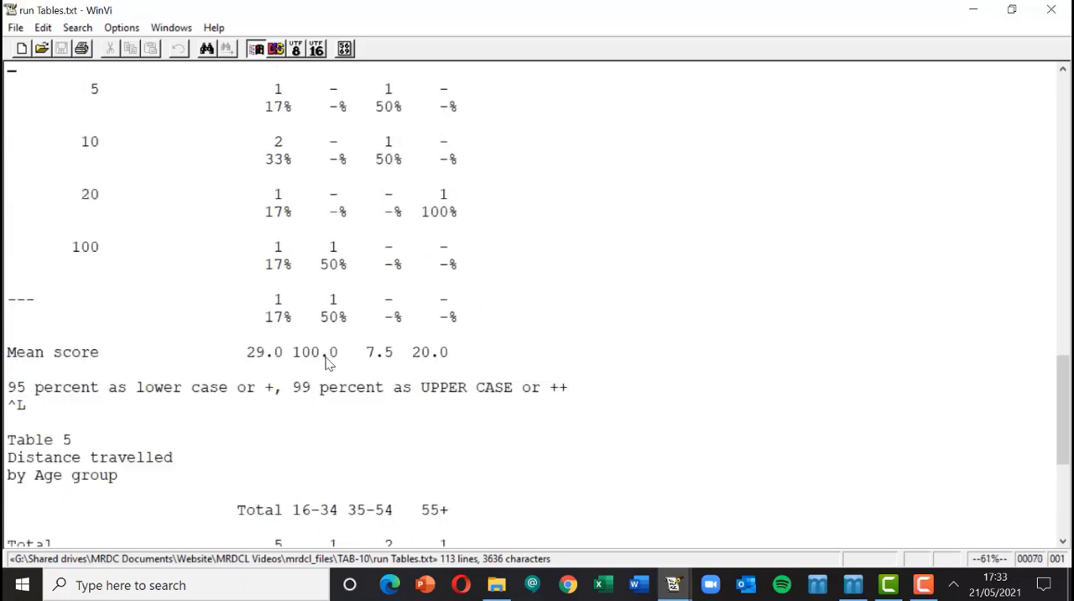
pyautogui.scroll(-3)
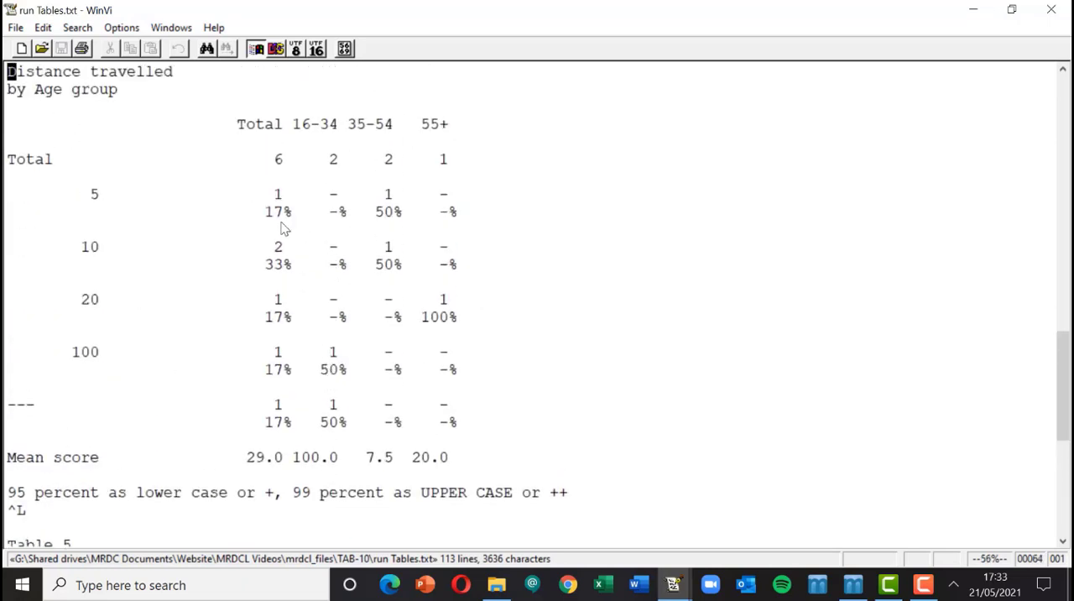
pyautogui.moveTo(288, 413)
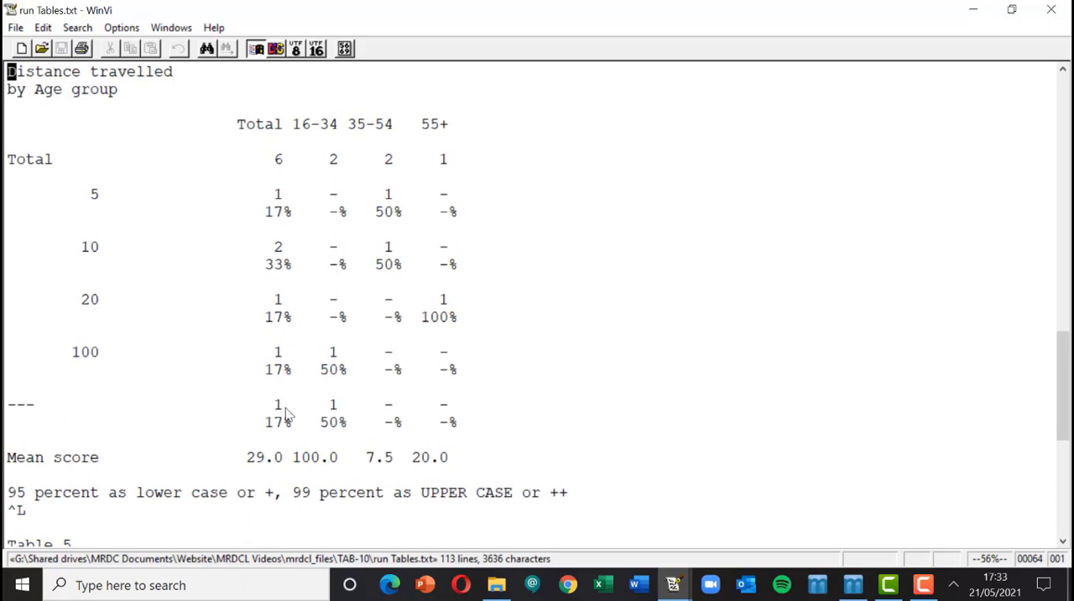
pyautogui.scroll(-3)
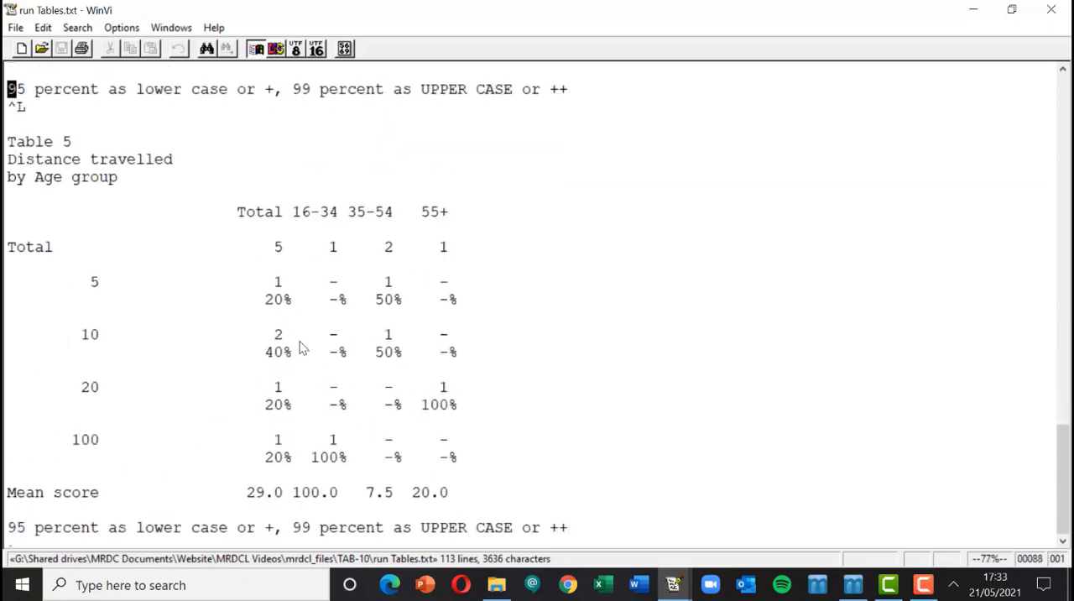
pyautogui.moveTo(289, 438)
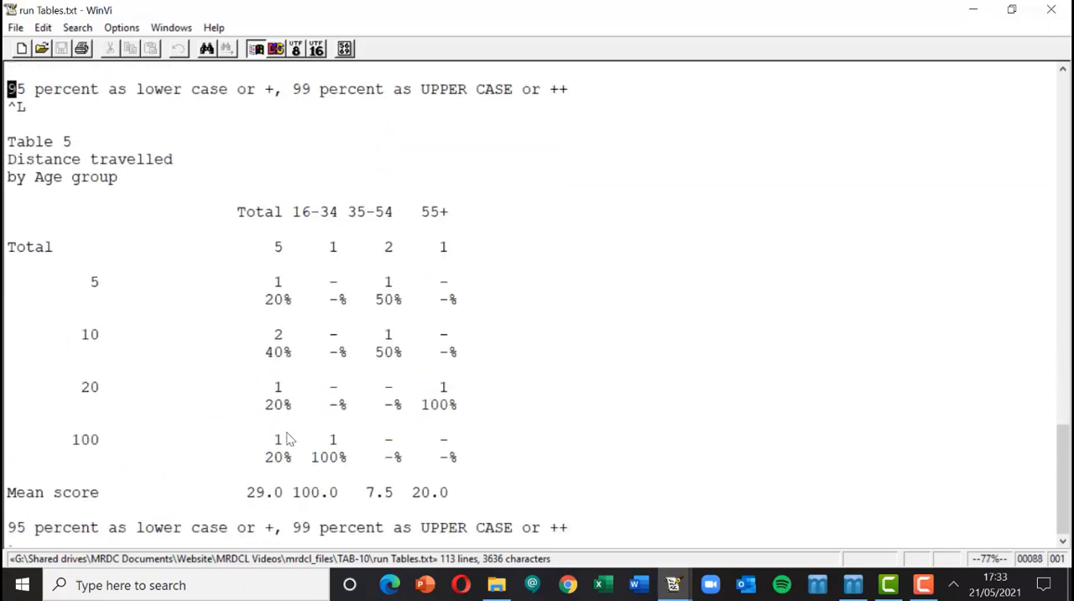
pyautogui.moveTo(376, 396)
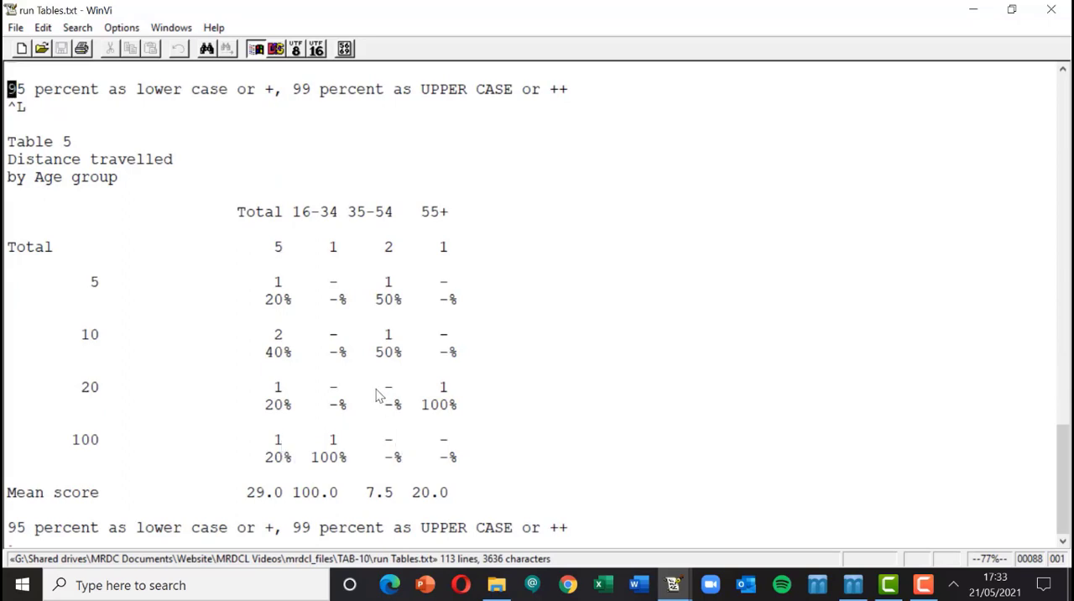
pyautogui.press('alt+tab')
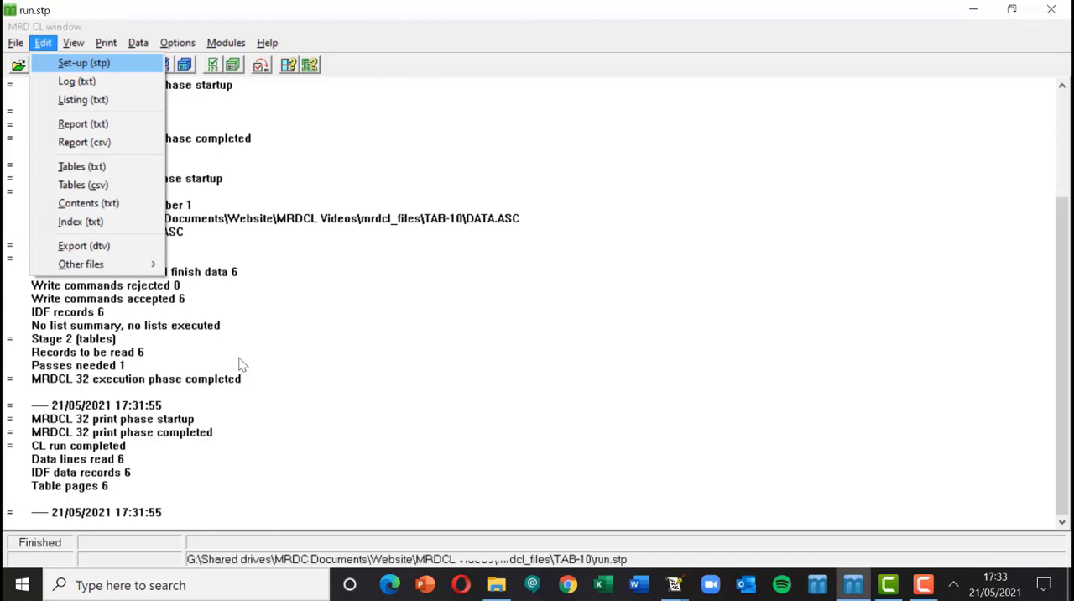
# Step: Reopen run.stp via Edit > Set-up and move down to its tables t#1 to t#5
pyautogui.click(84, 63)
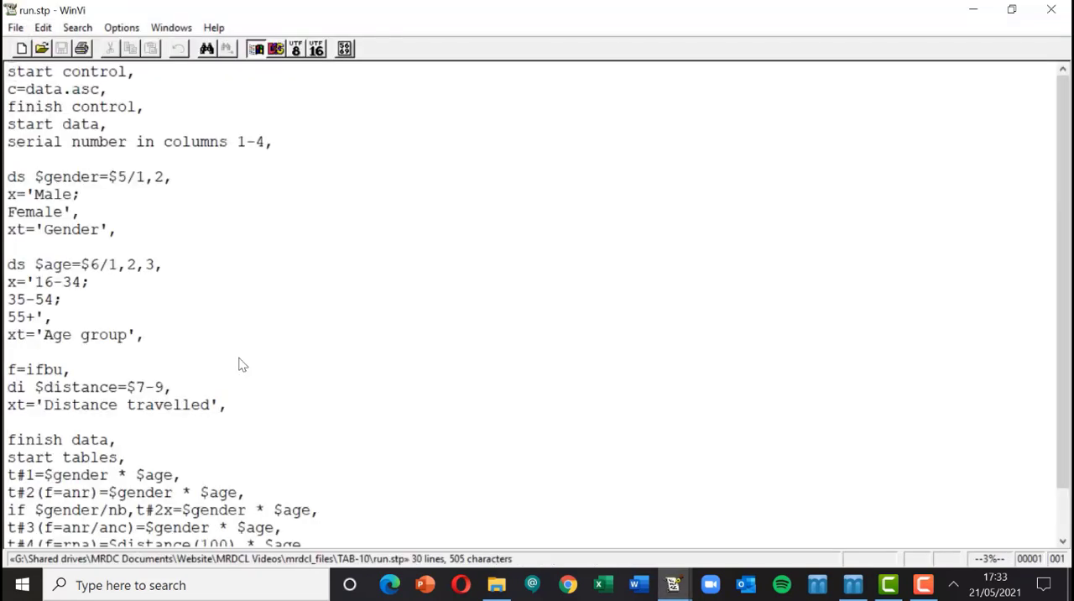
pyautogui.scroll(-3)
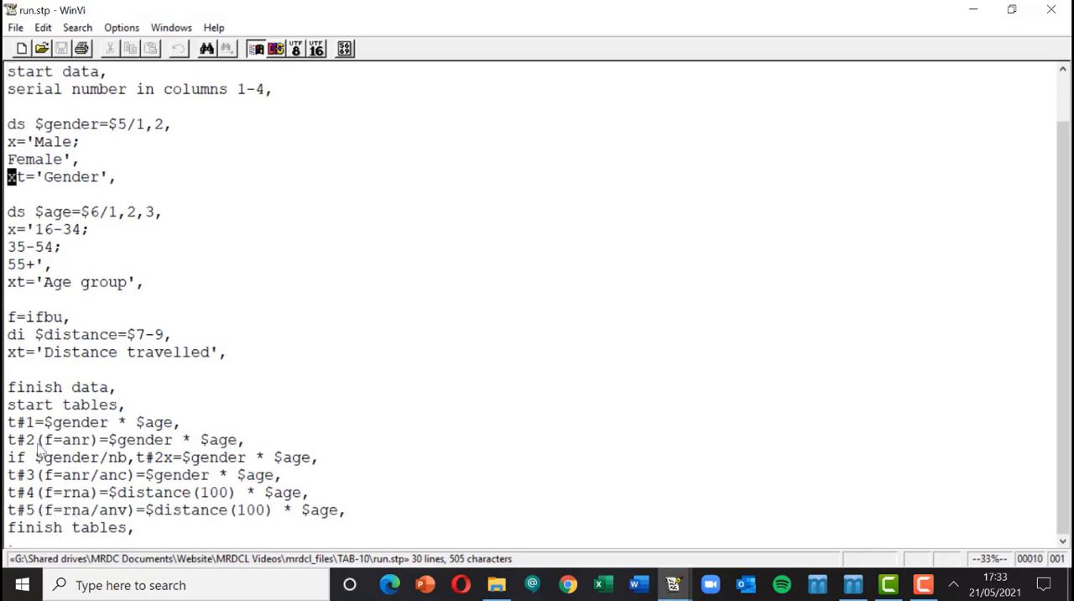
pyautogui.moveTo(109, 439)
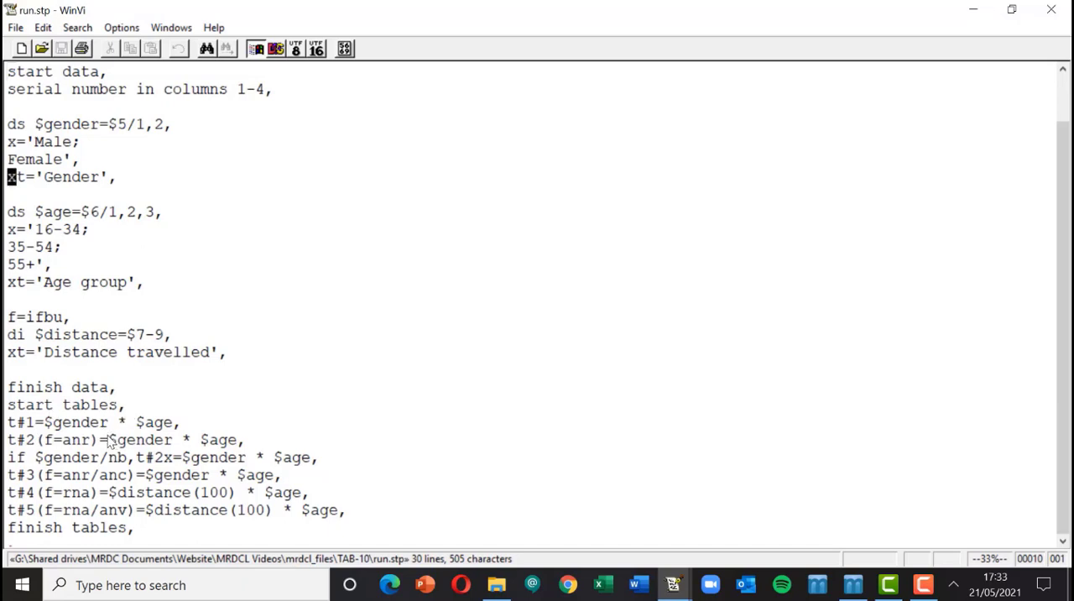